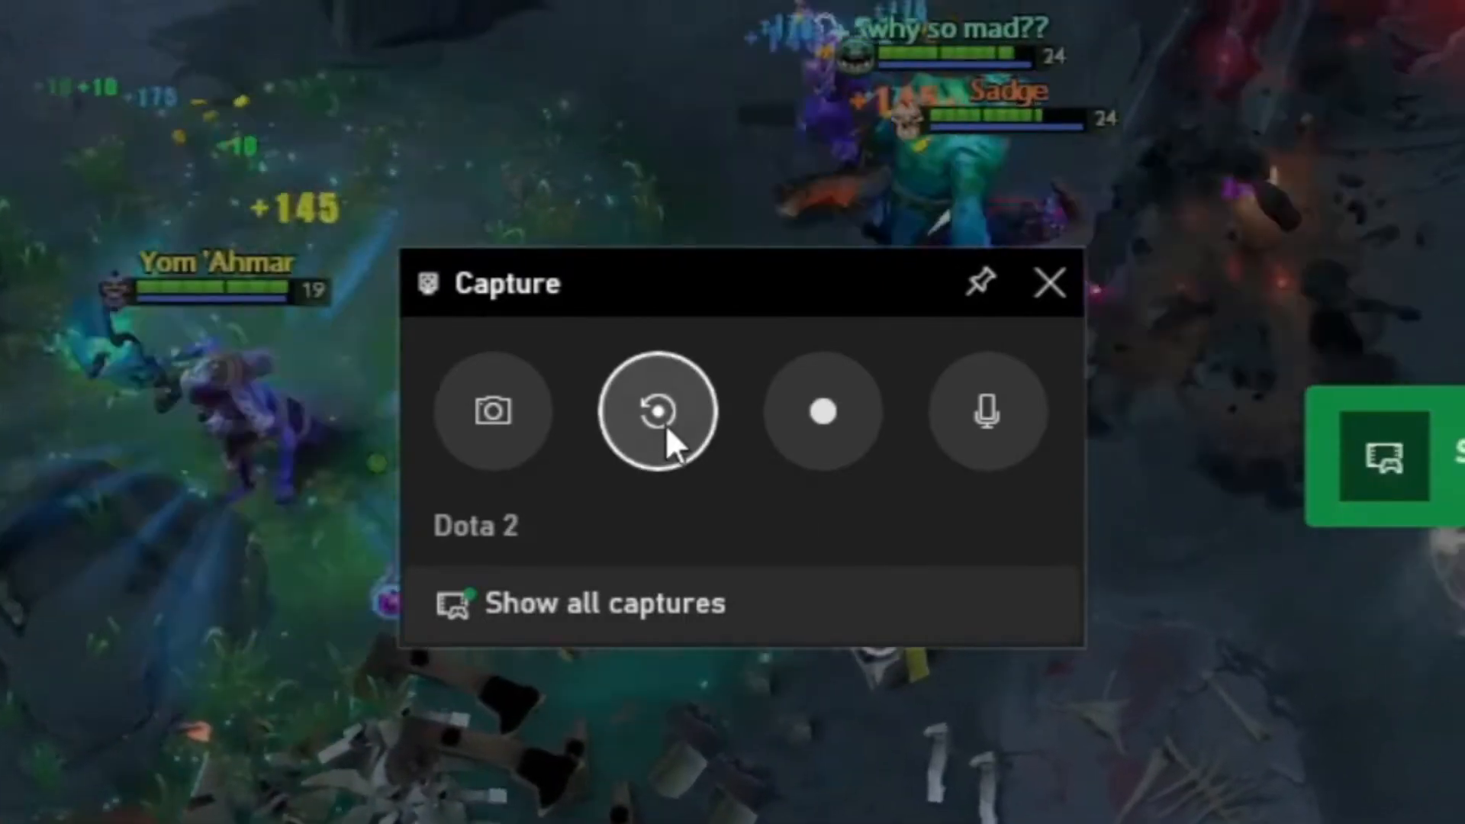
pyautogui.moveTo(824, 411)
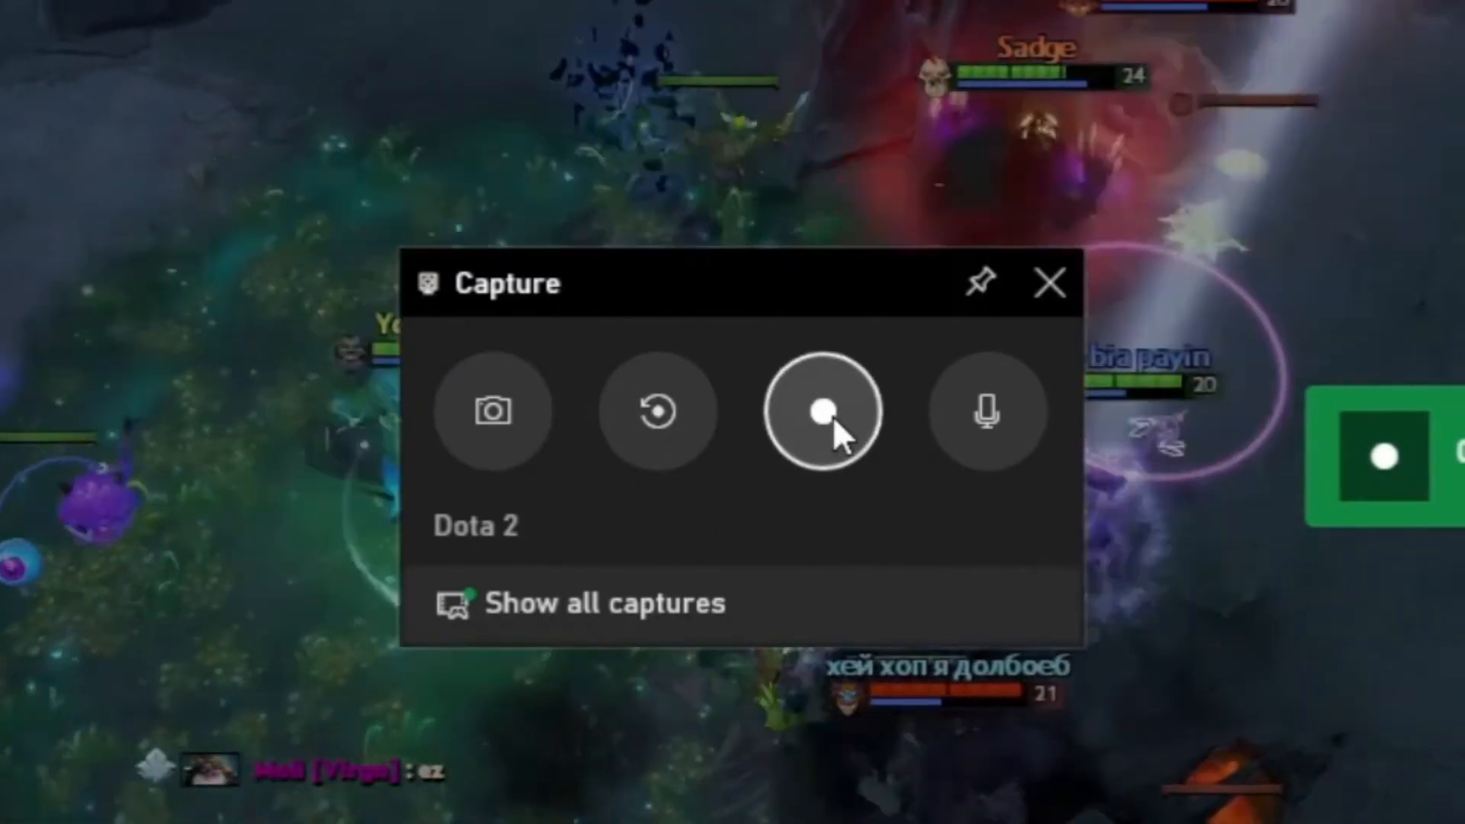
# Start recording the Dota 2 match from the Capture widget
pyautogui.click(823, 412)
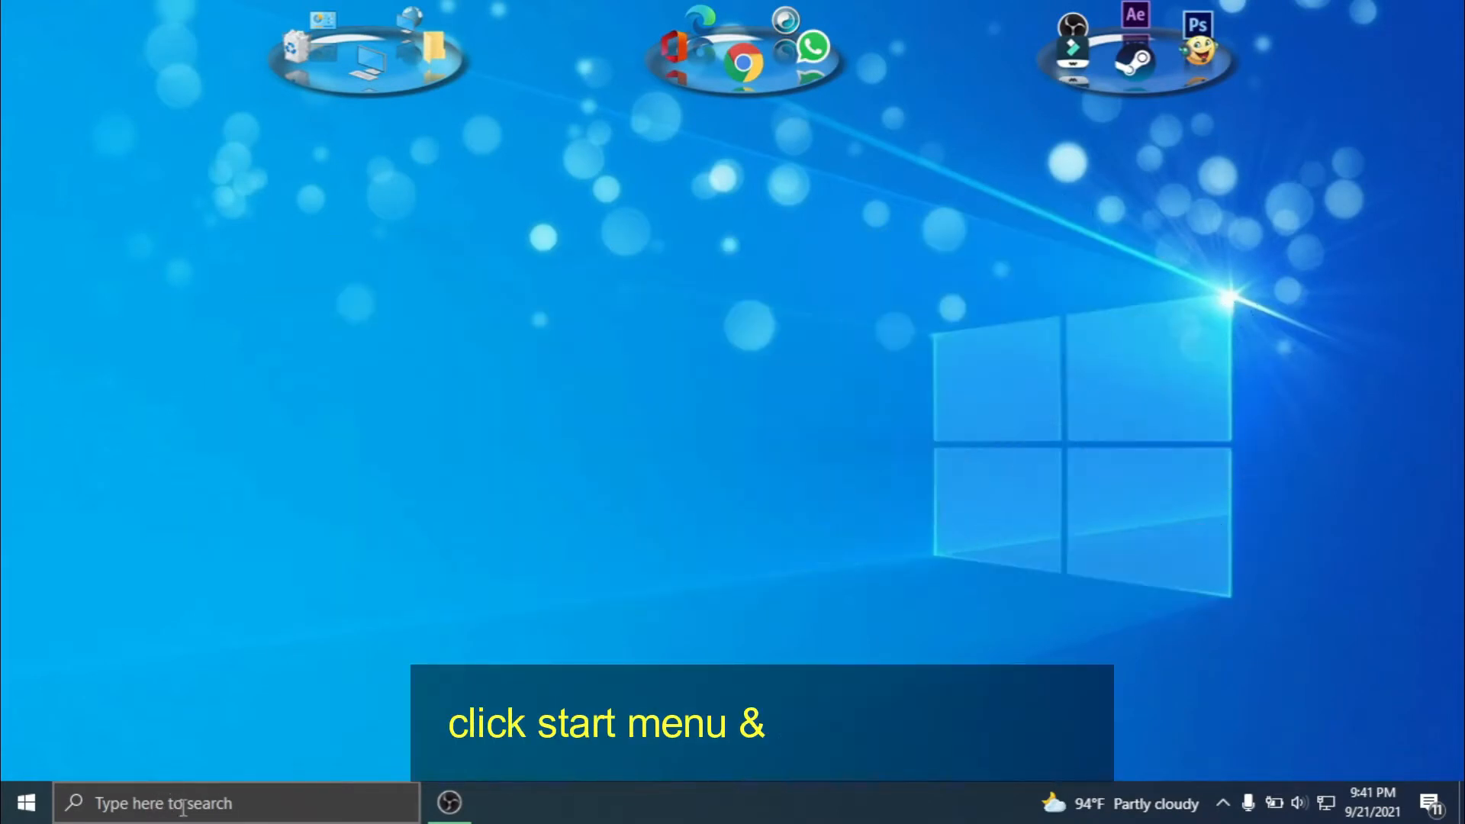
# Search Windows for 'game b' to find the Xbox Game Bar app
pyautogui.click(25, 803)
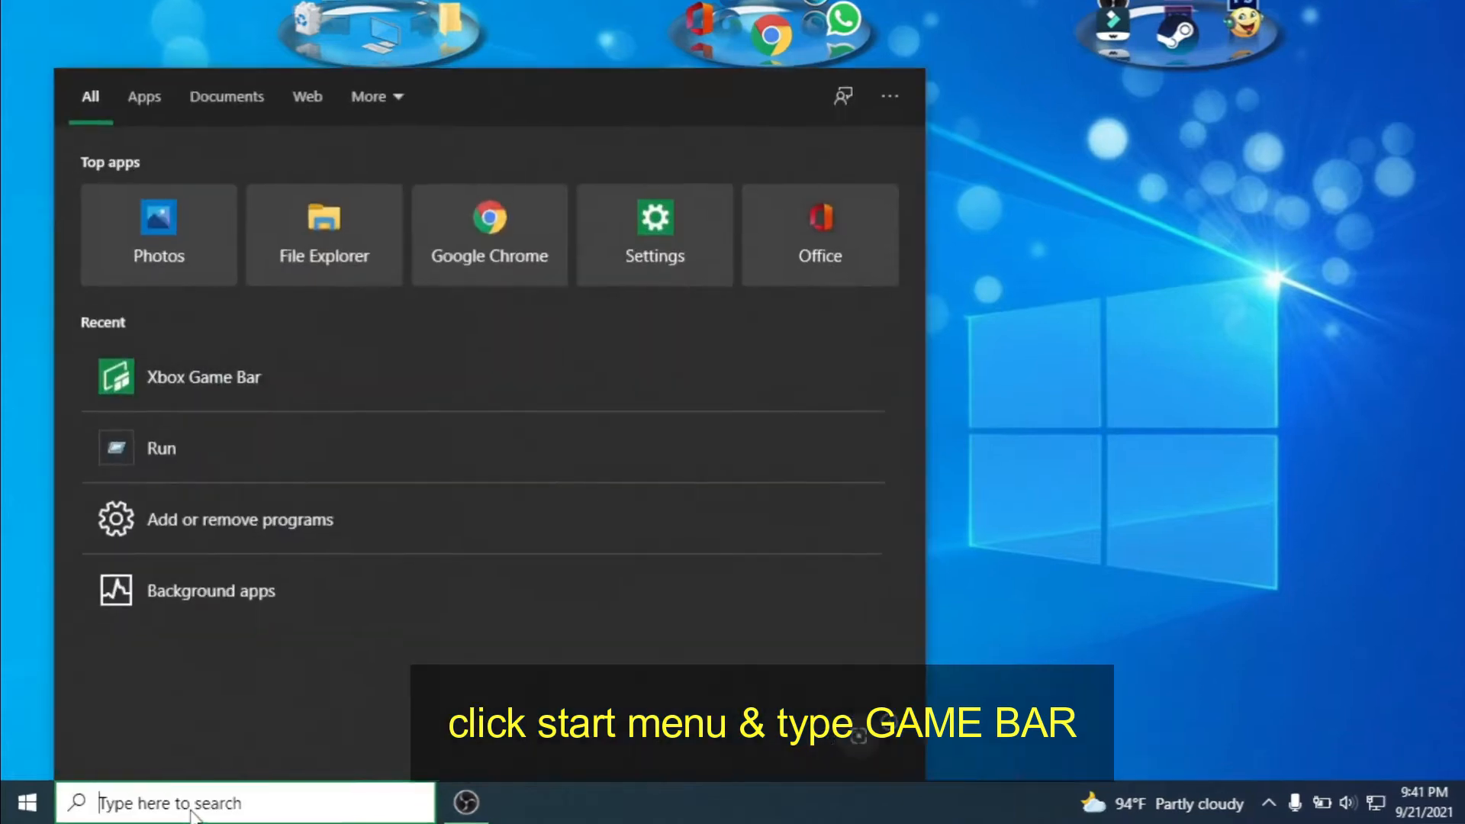
pyautogui.write('game bar')
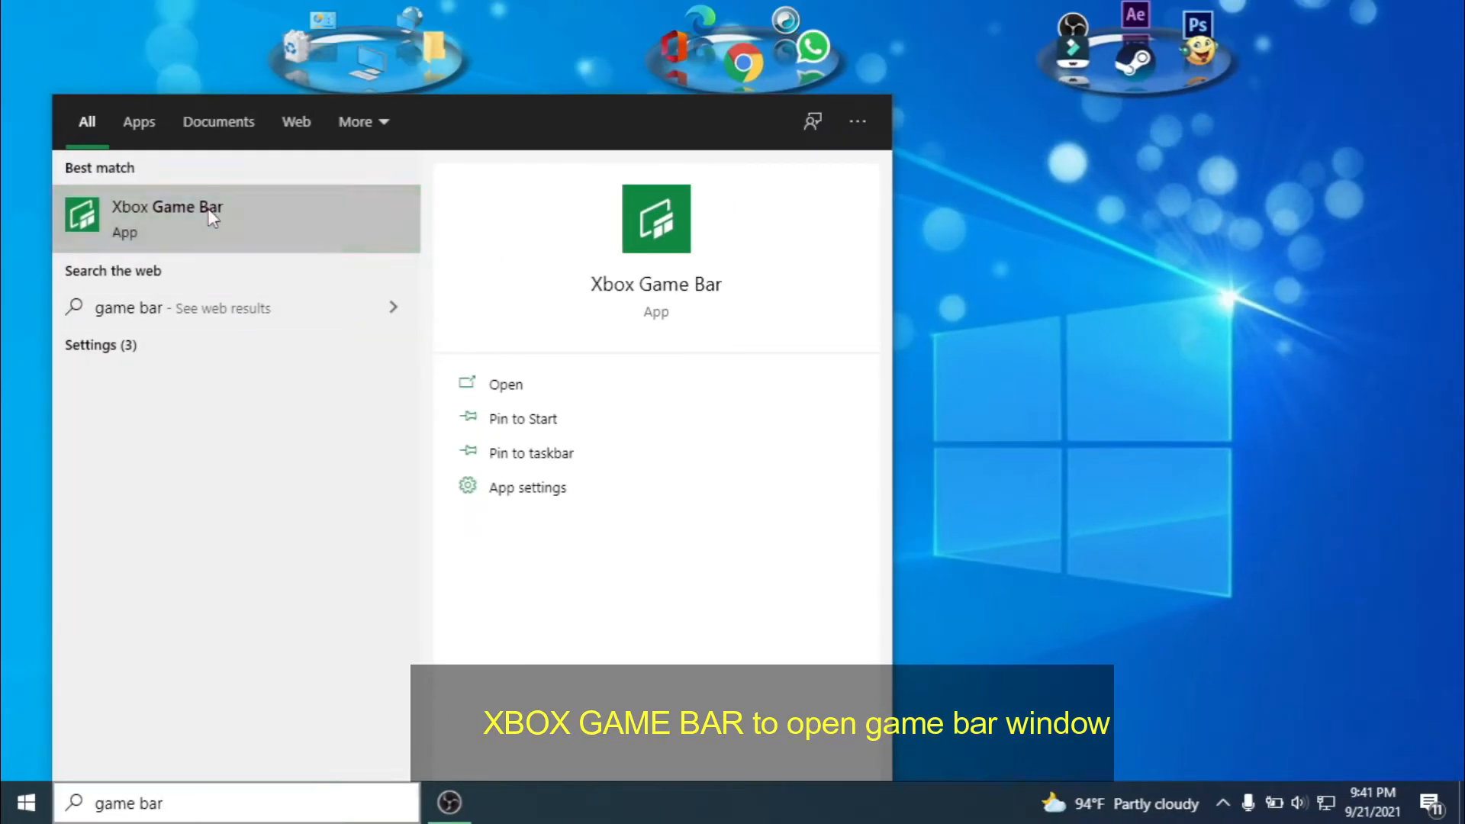
# Launch Xbox Game Bar and show the Audio and Capture widgets
pyautogui.click(167, 219)
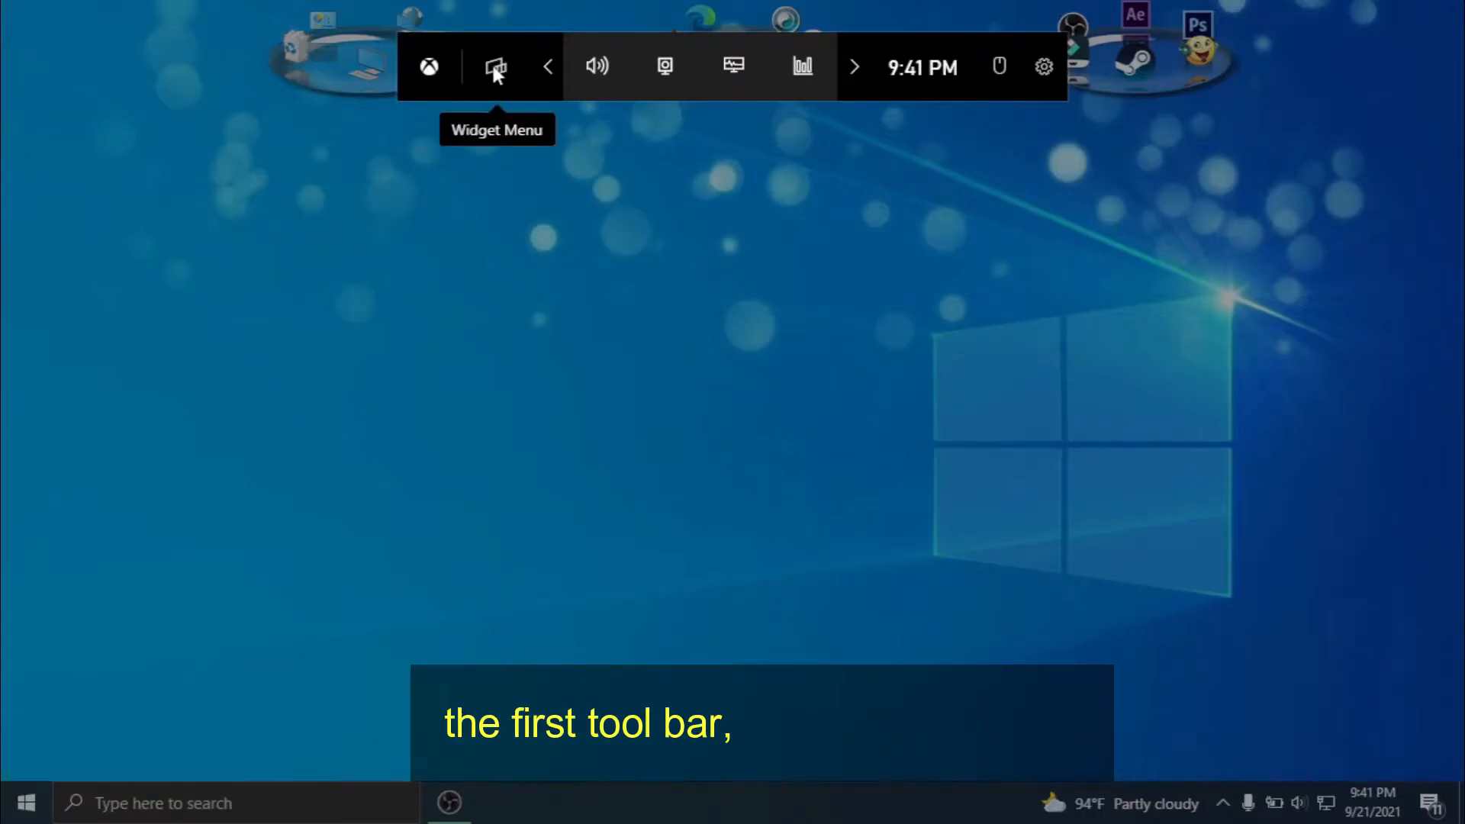
pyautogui.click(496, 67)
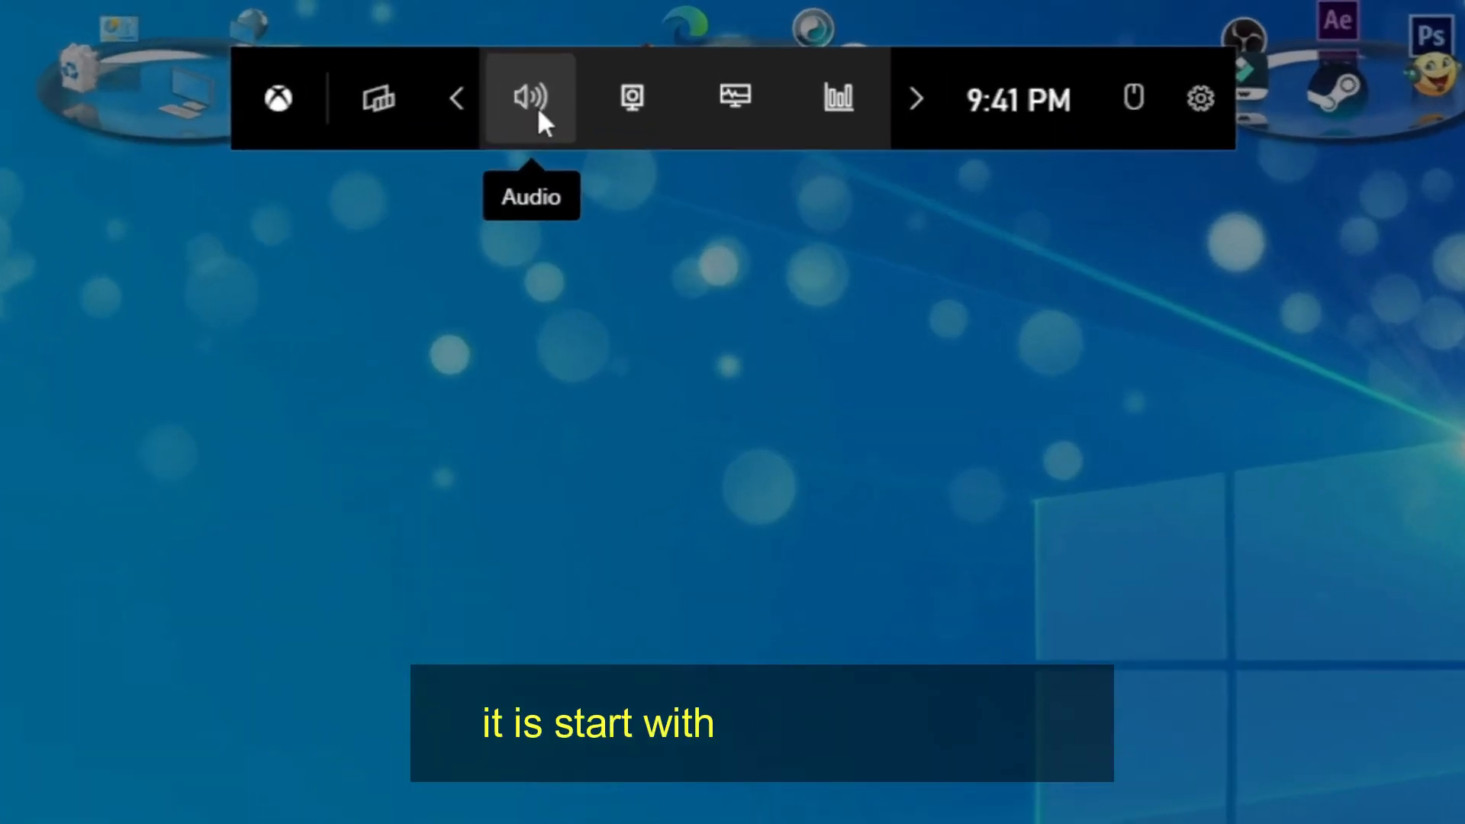
pyautogui.click(530, 98)
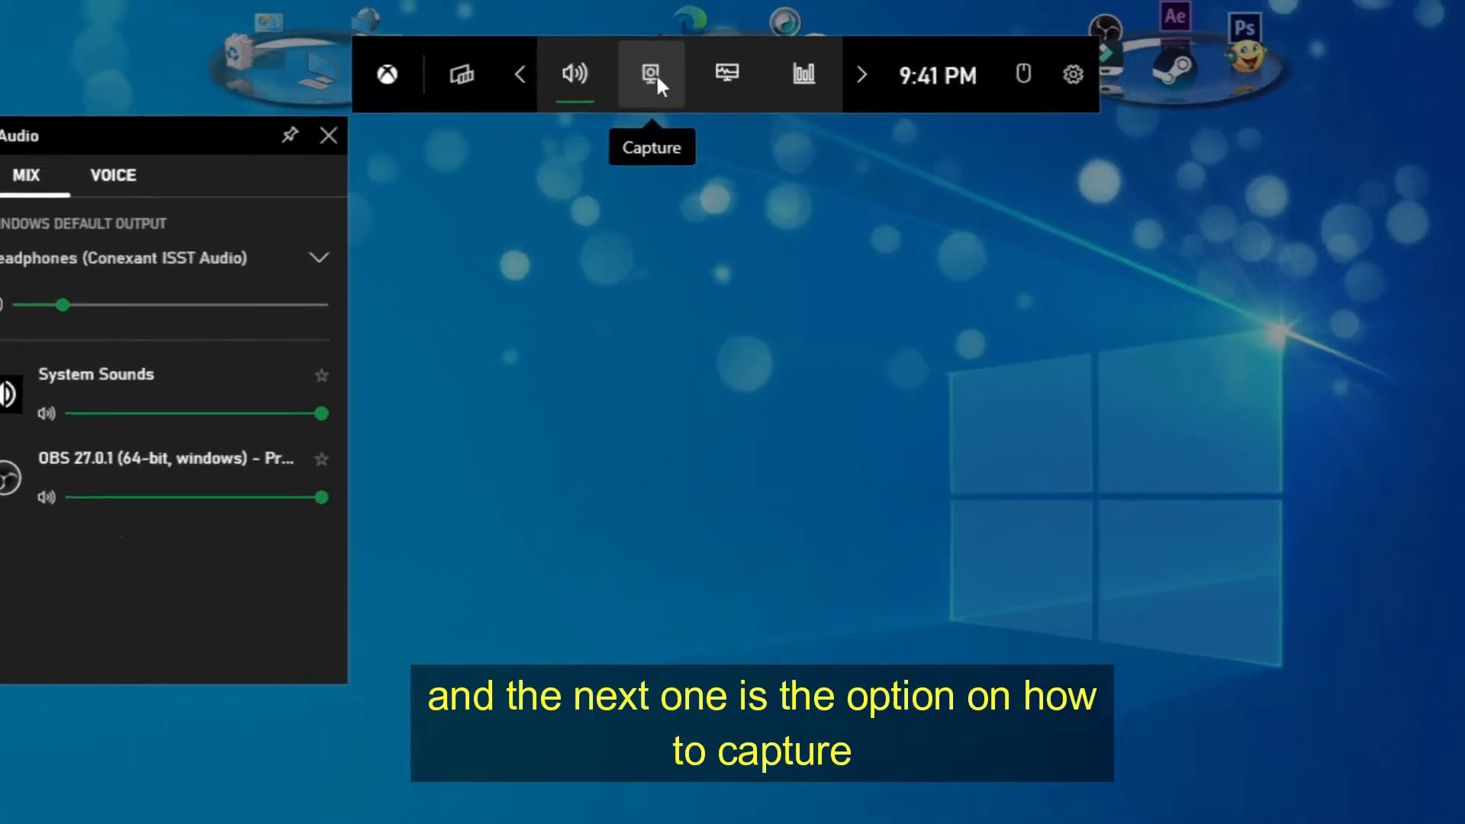
pyautogui.click(650, 74)
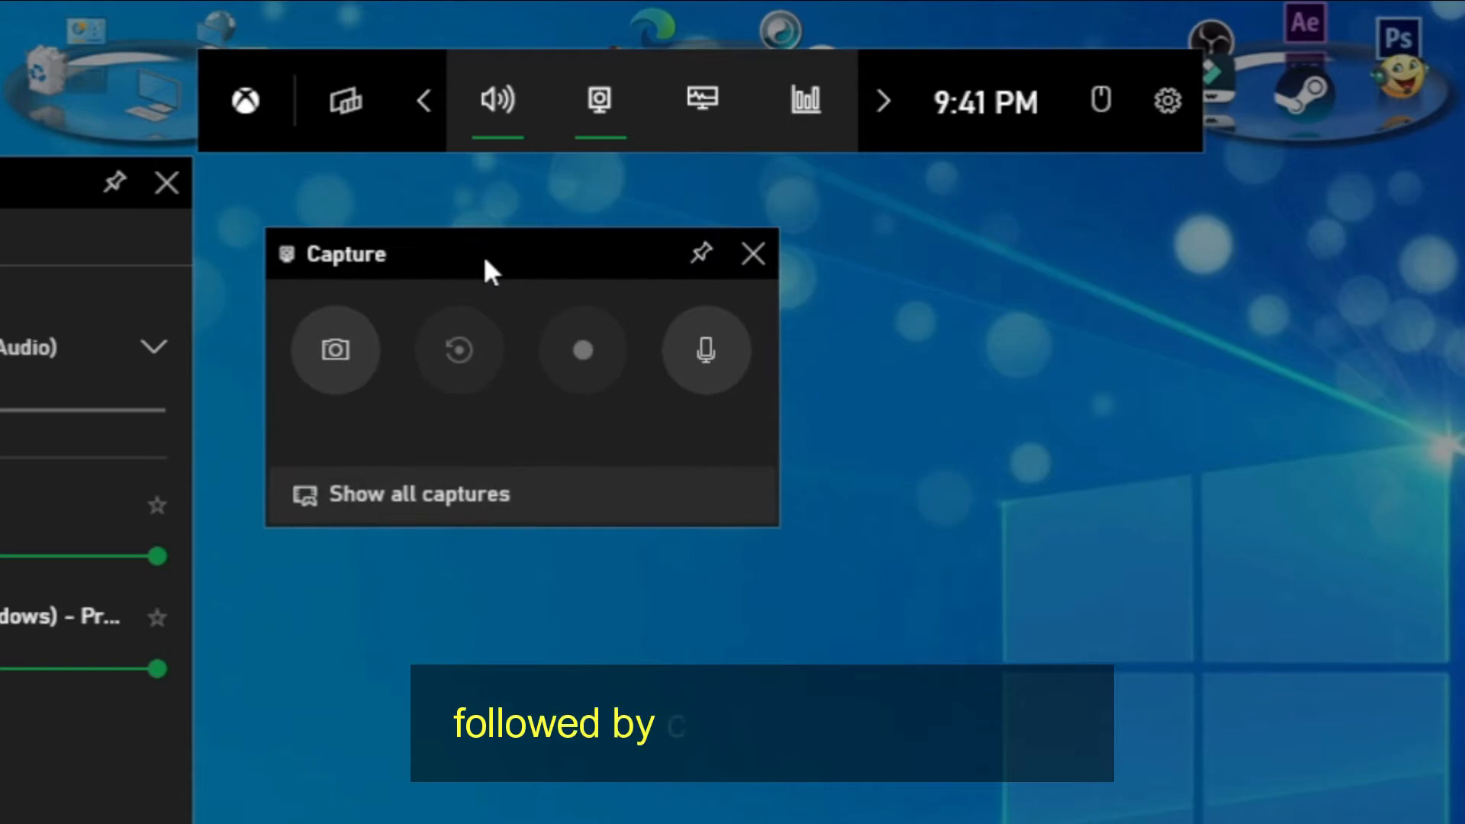
pyautogui.moveTo(702, 100)
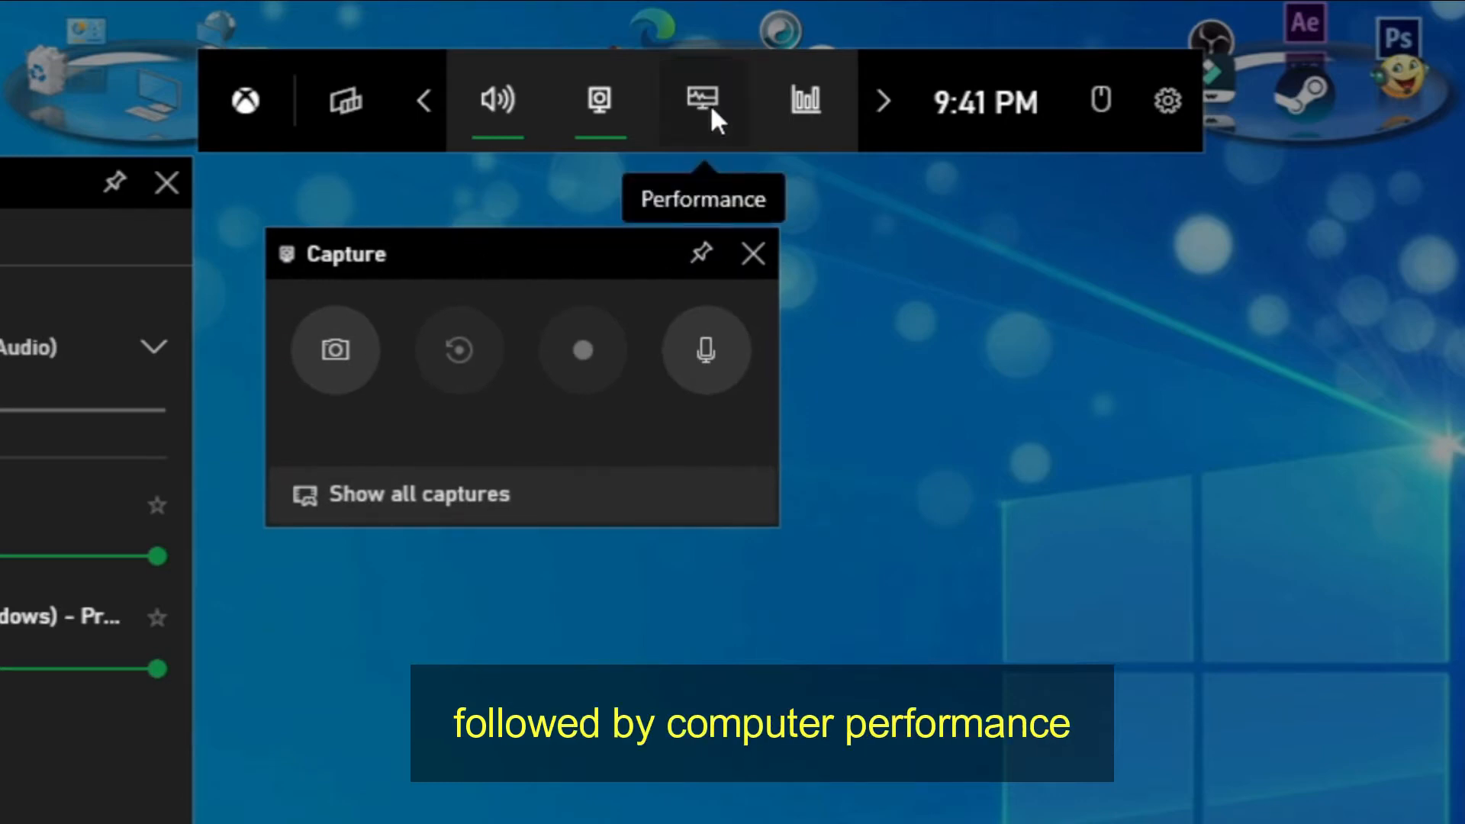
# Show the Performance, Resources and Xbox Social widgets as well
pyautogui.click(702, 101)
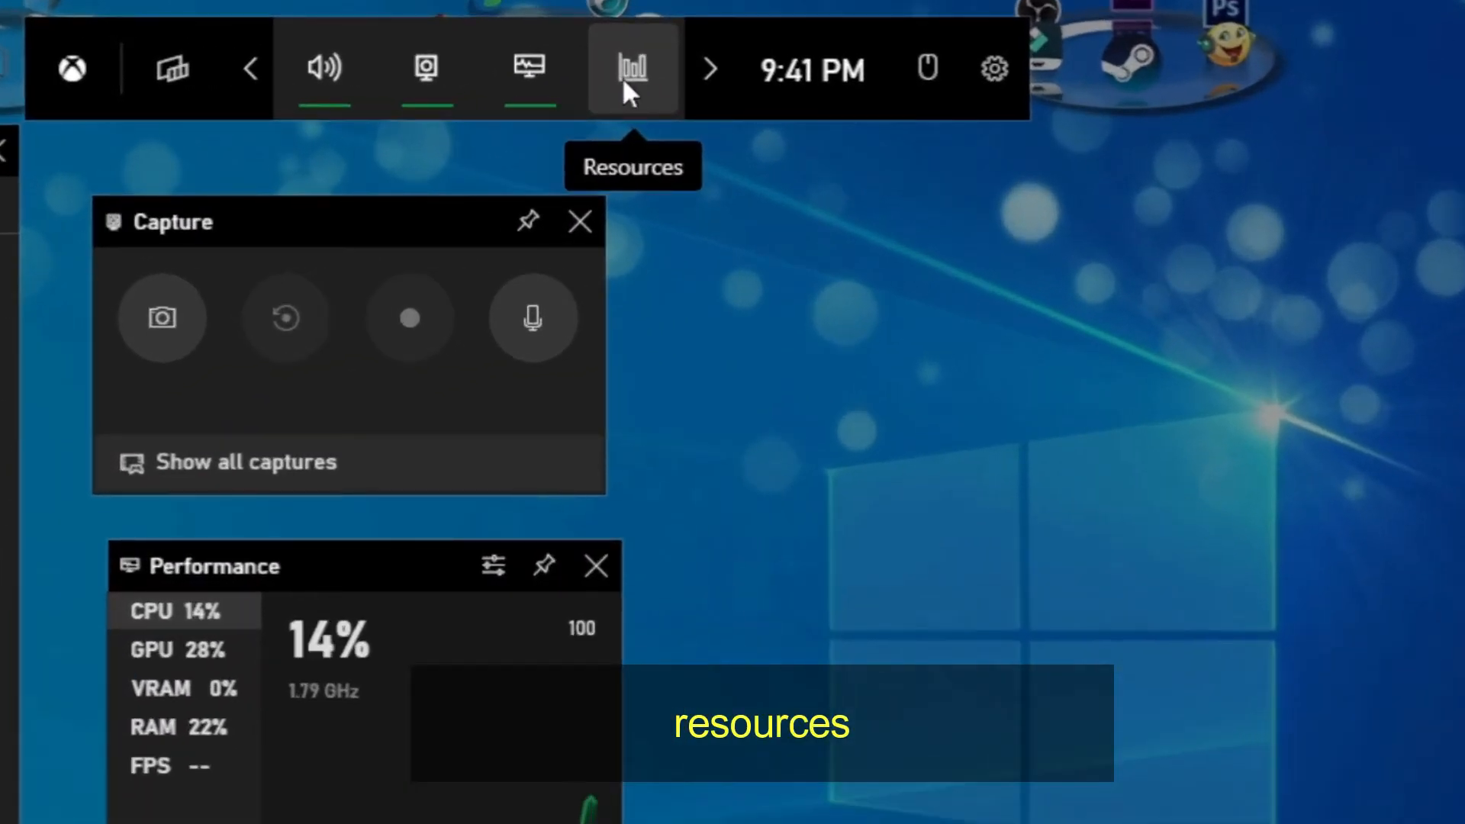
pyautogui.click(633, 68)
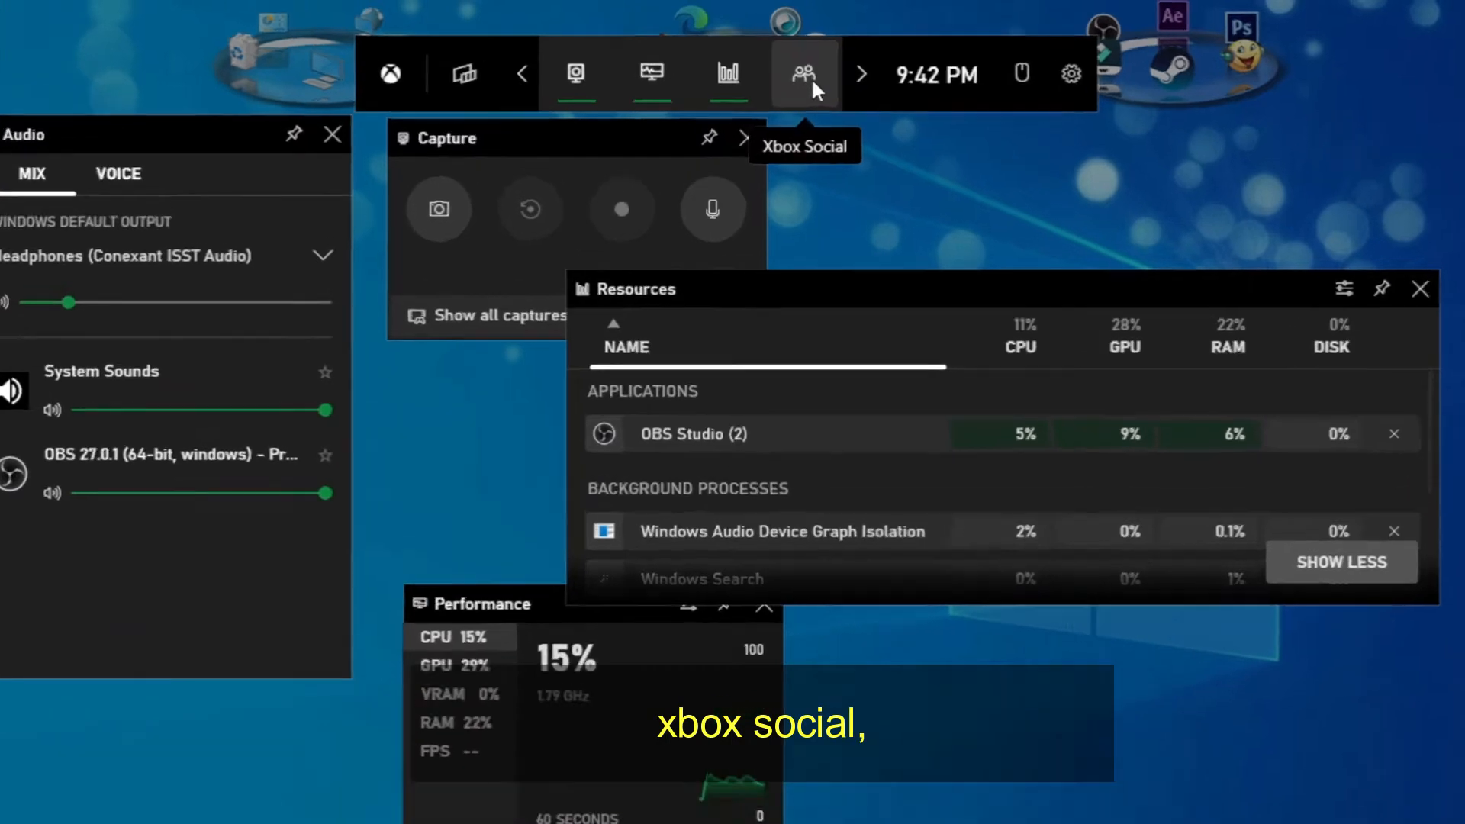
pyautogui.click(804, 74)
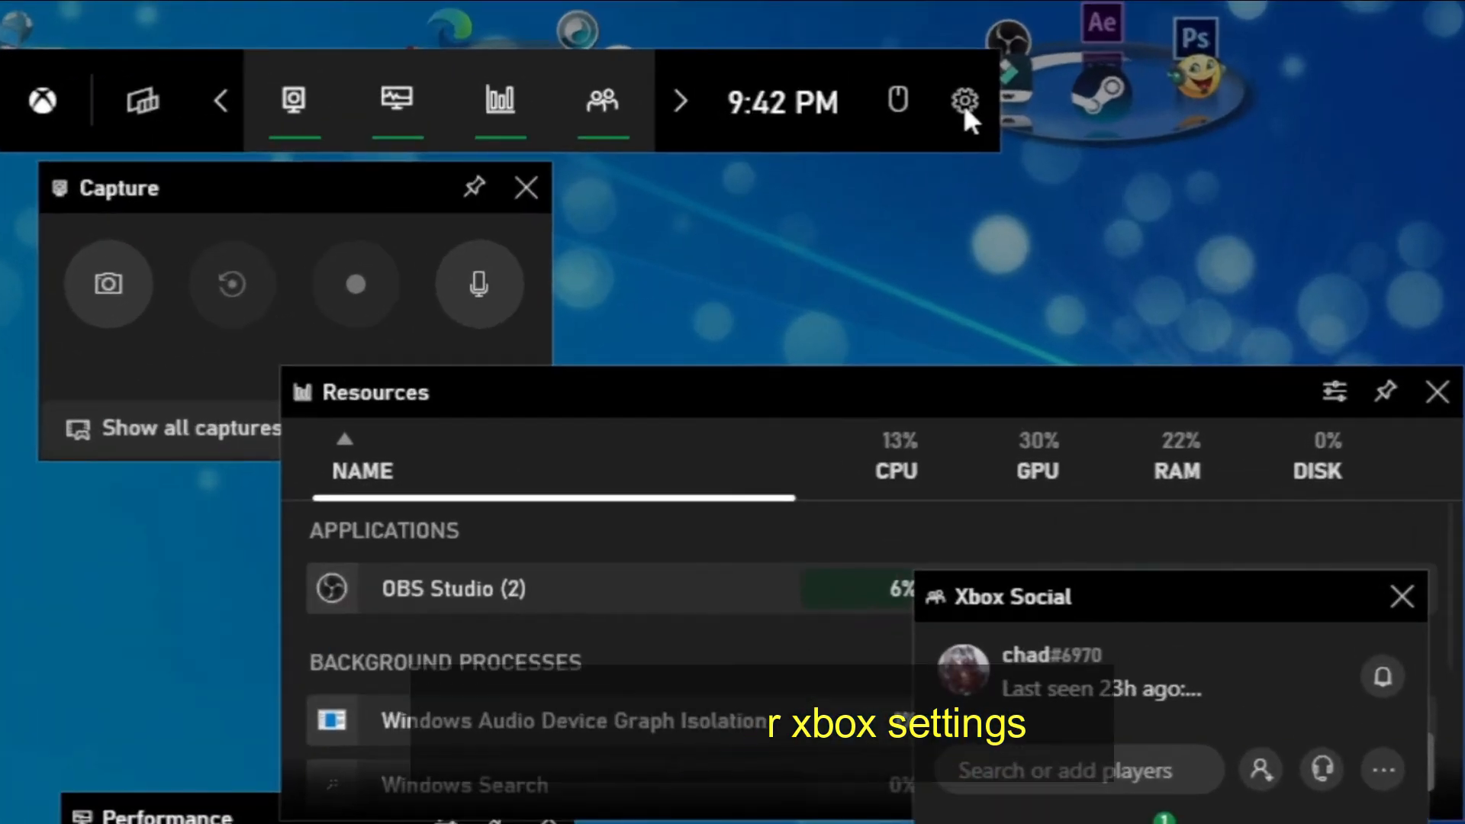
# Browse Game Bar Settings through Shortcuts, Accounts, Widget menu and Personalization
pyautogui.click(964, 100)
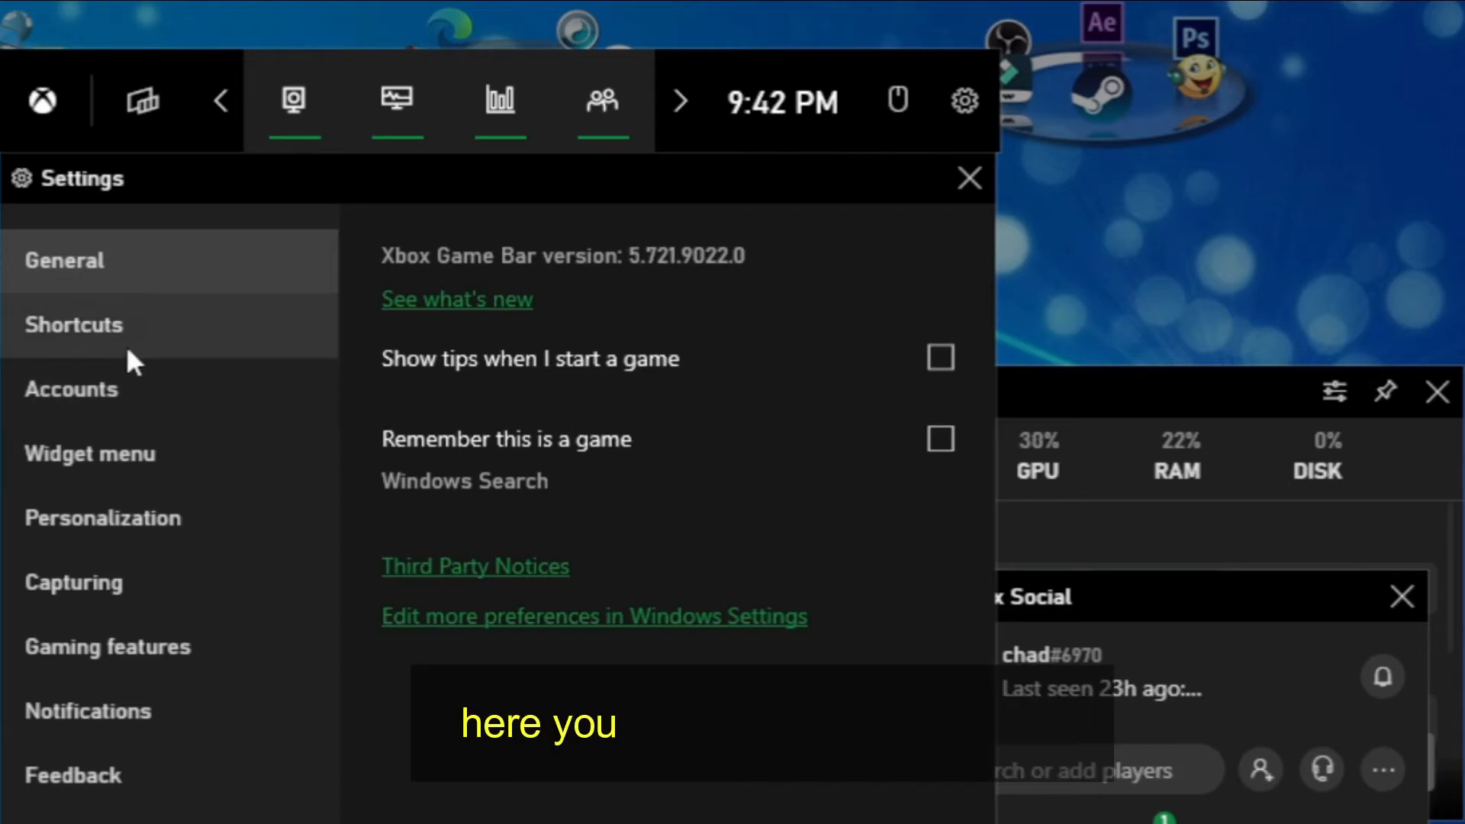
pyautogui.click(75, 324)
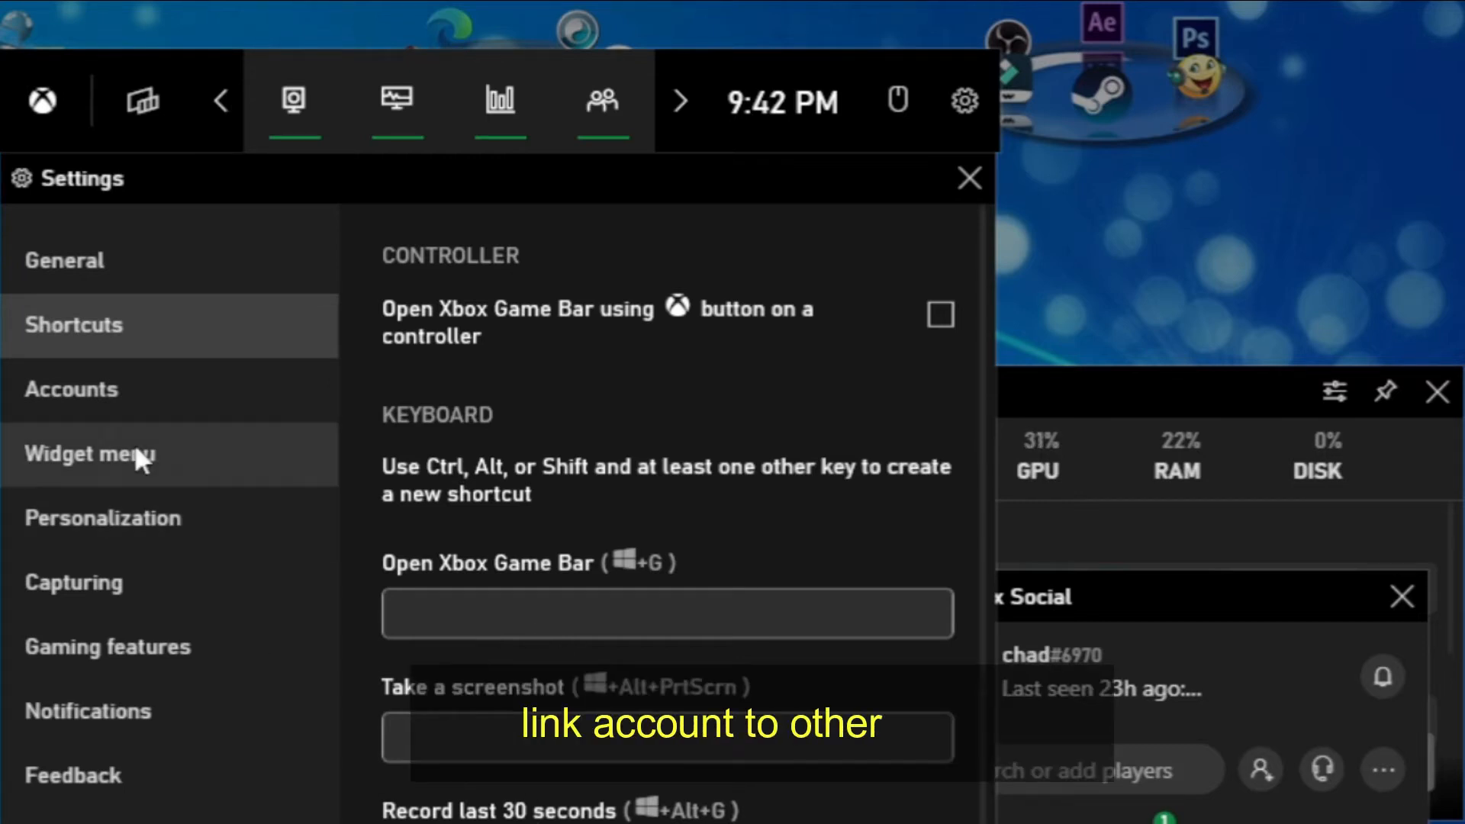
pyautogui.click(72, 390)
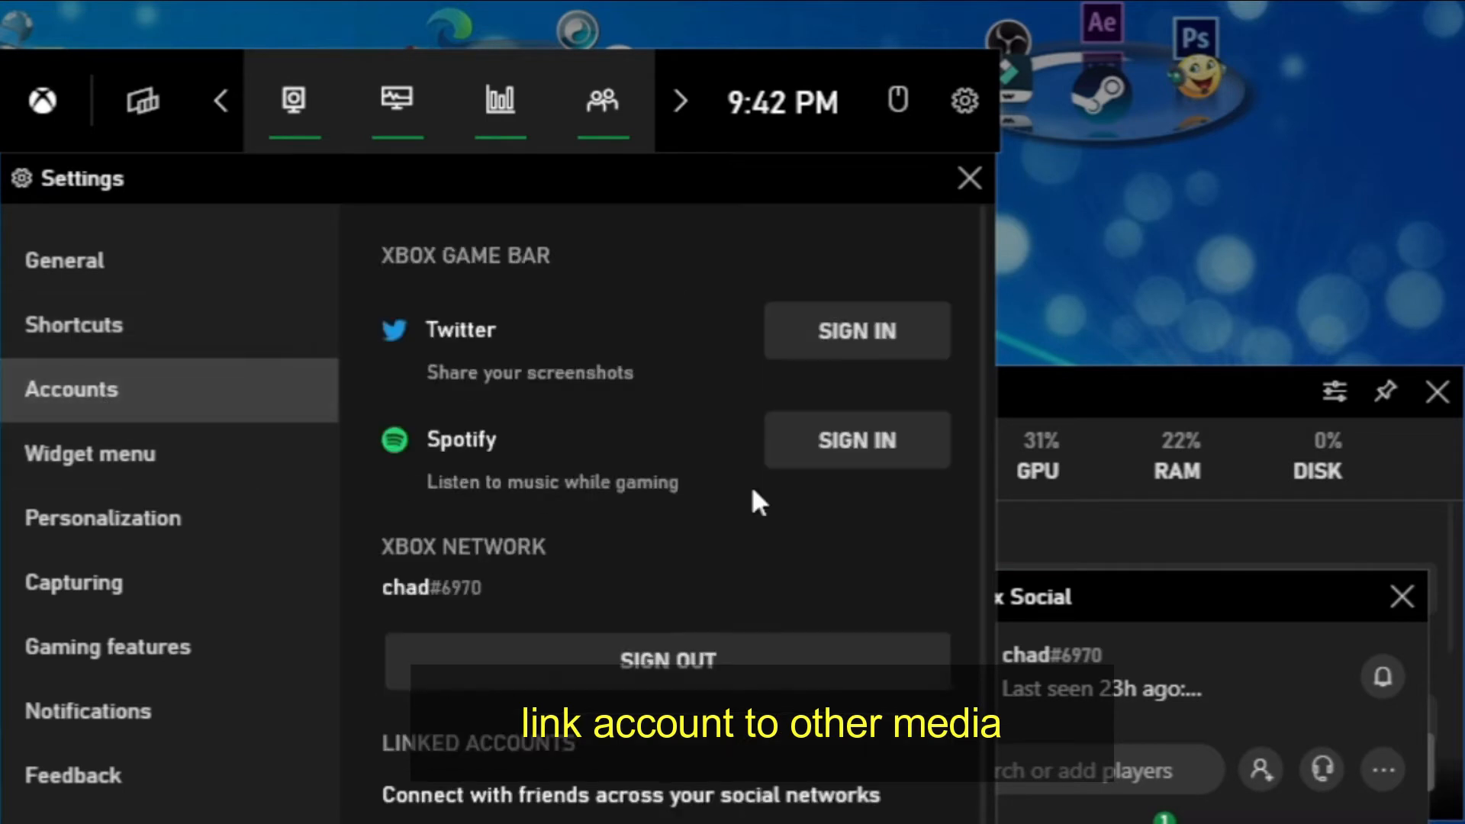
pyautogui.moveTo(159, 458)
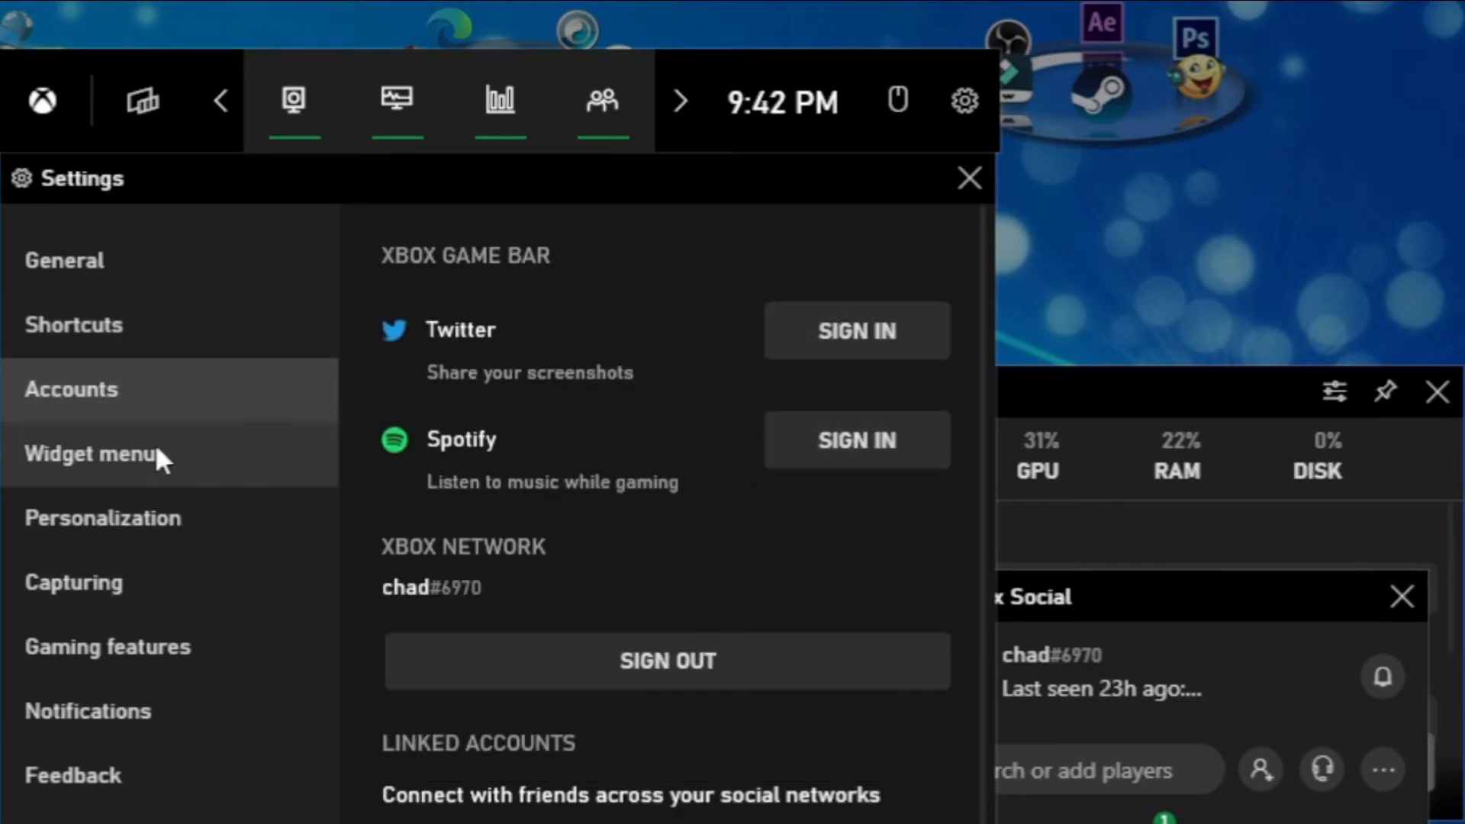
pyautogui.click(90, 453)
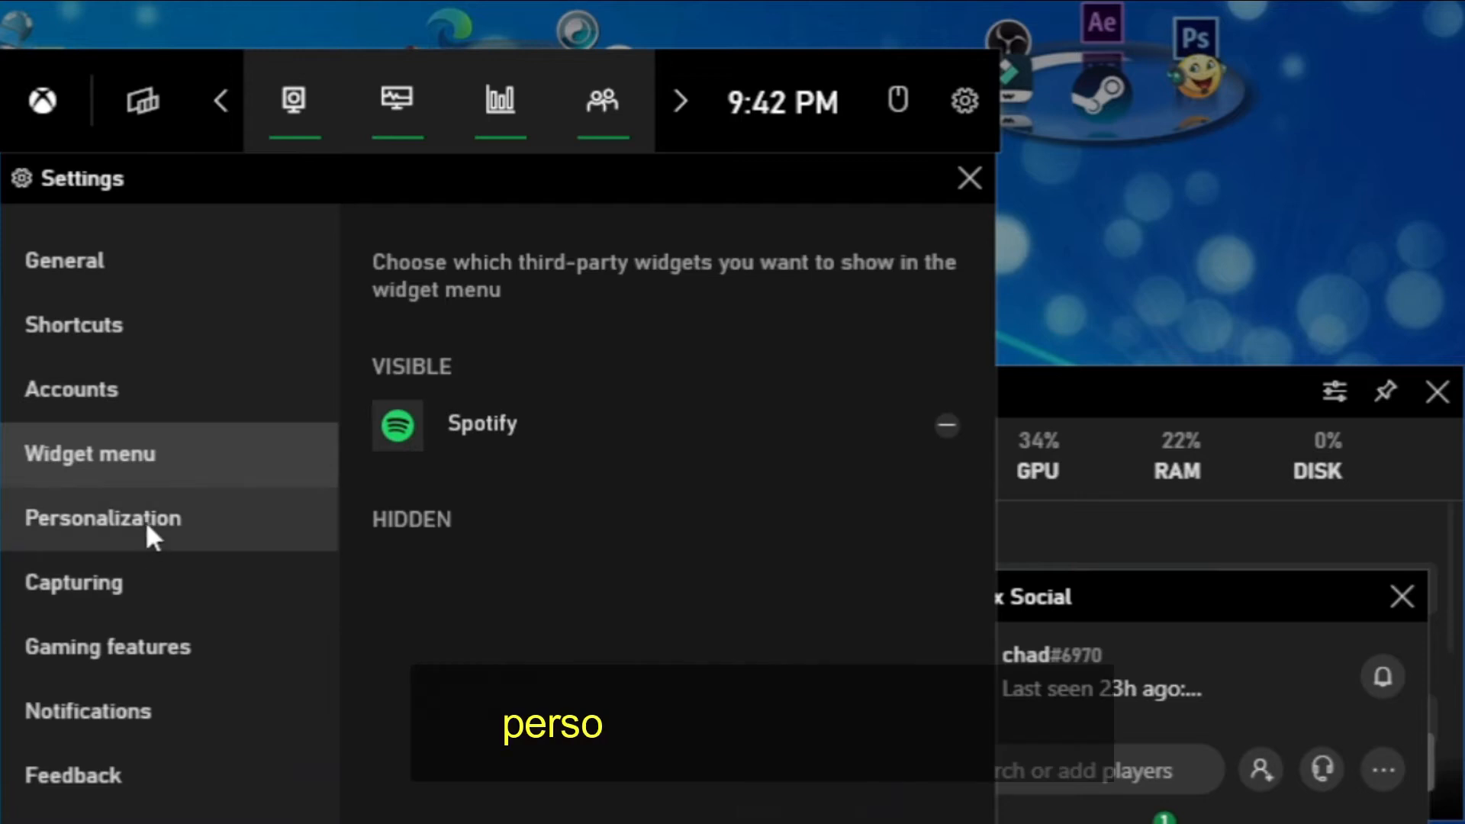
pyautogui.click(103, 519)
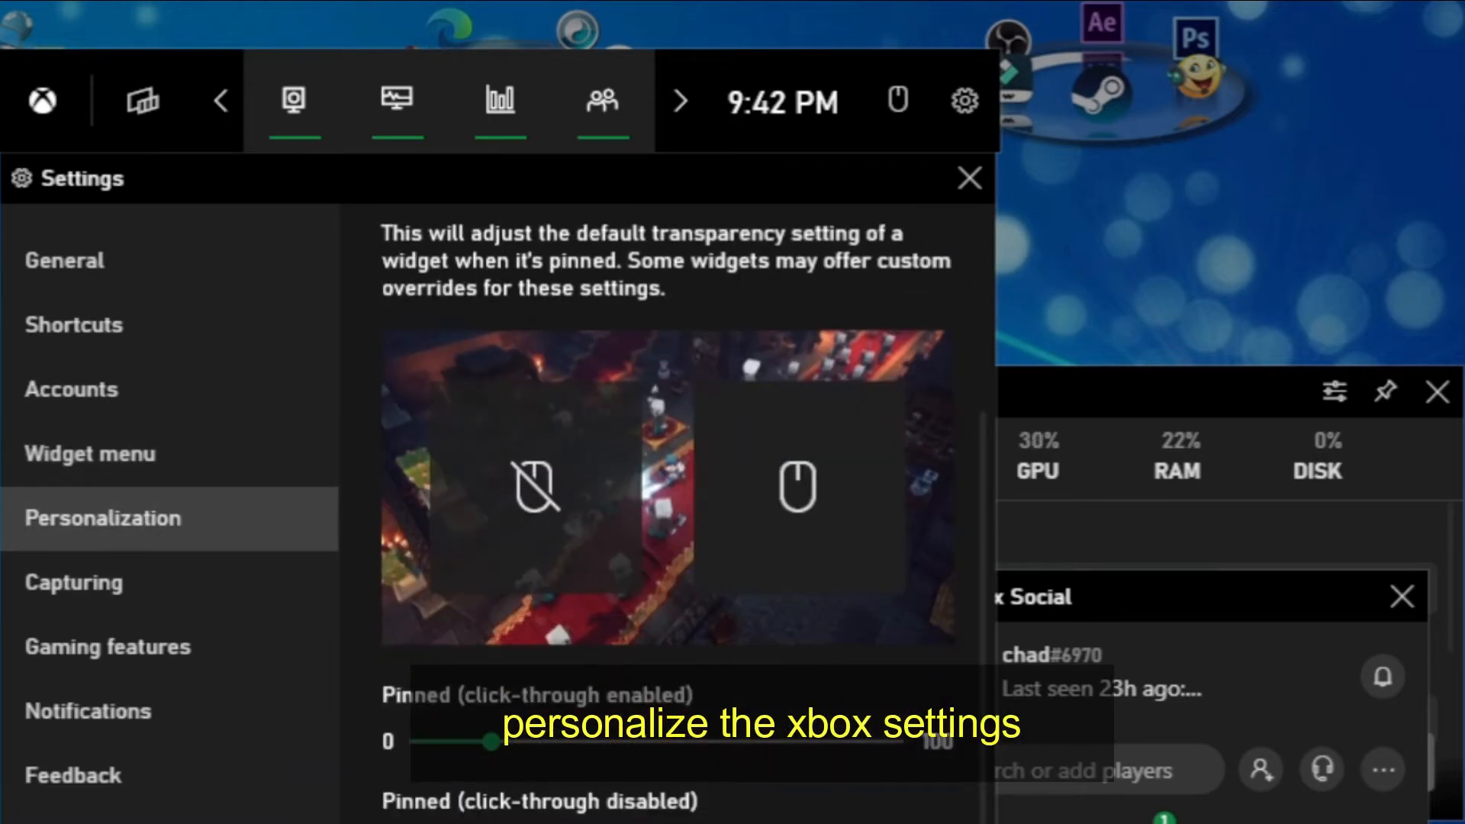
# Continue through Capturing, Gaming features and the Feedback category
pyautogui.scroll(-3)
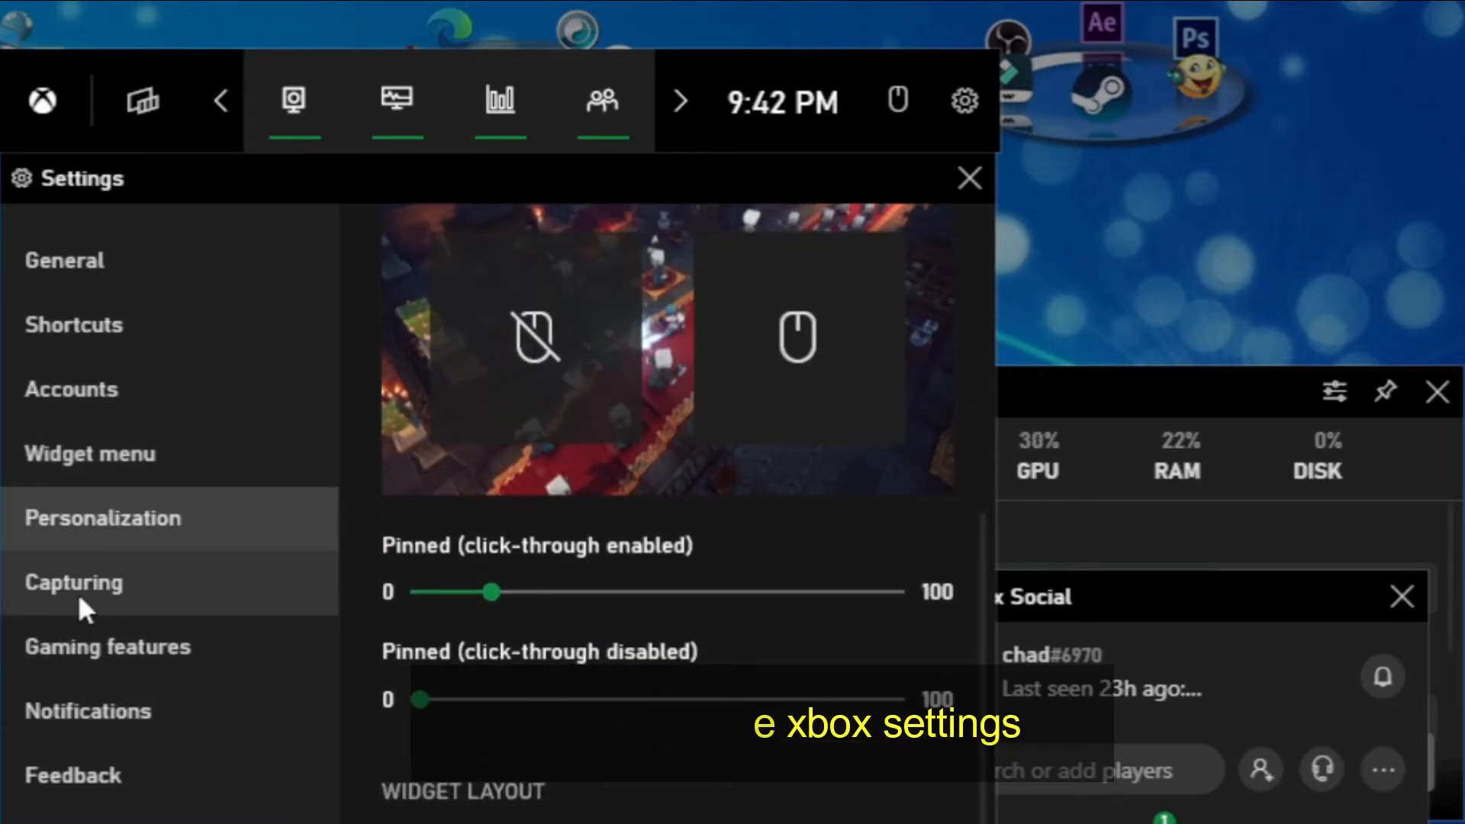
pyautogui.click(75, 582)
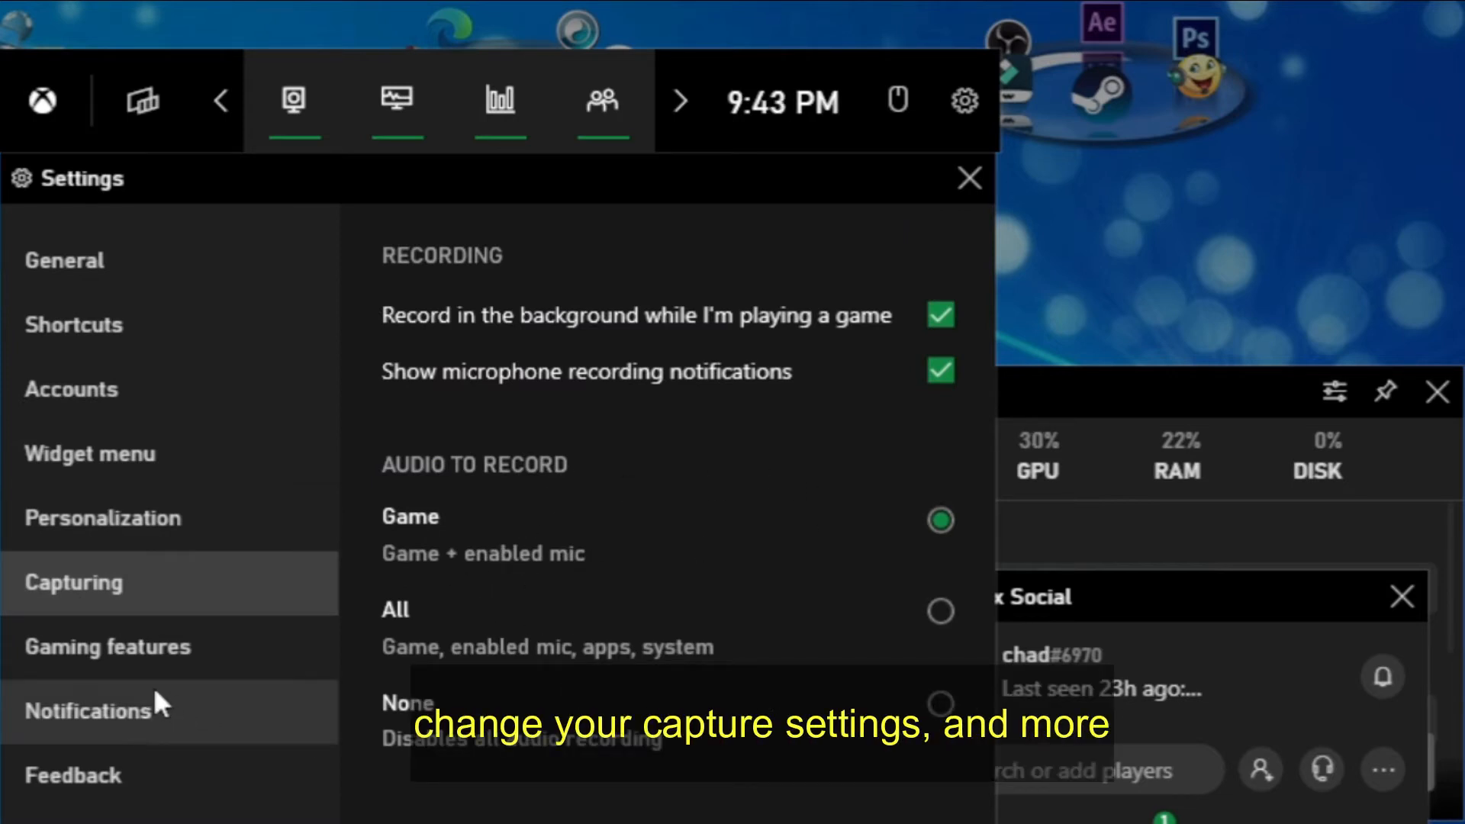
pyautogui.click(109, 646)
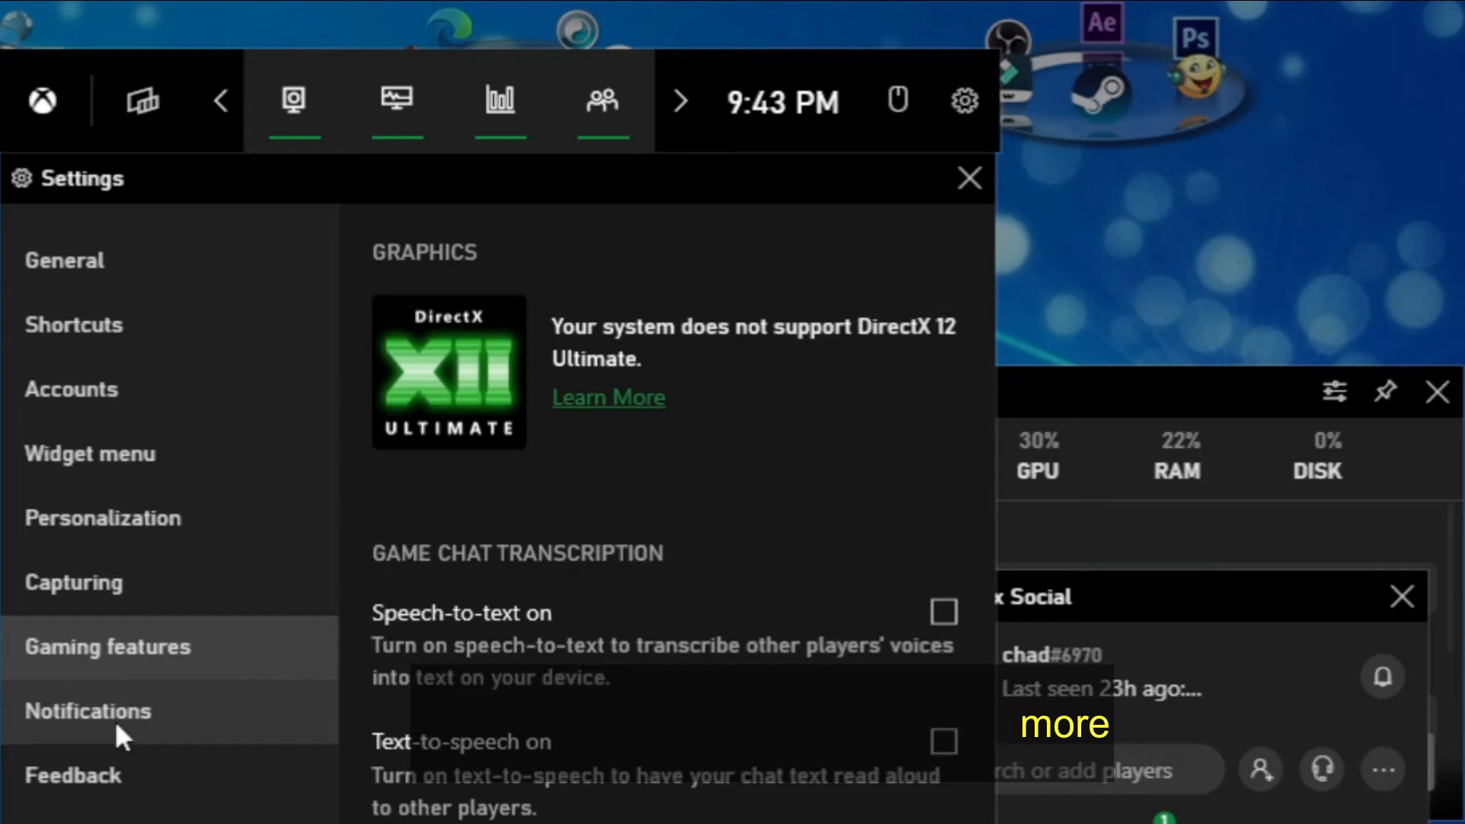
pyautogui.click(74, 775)
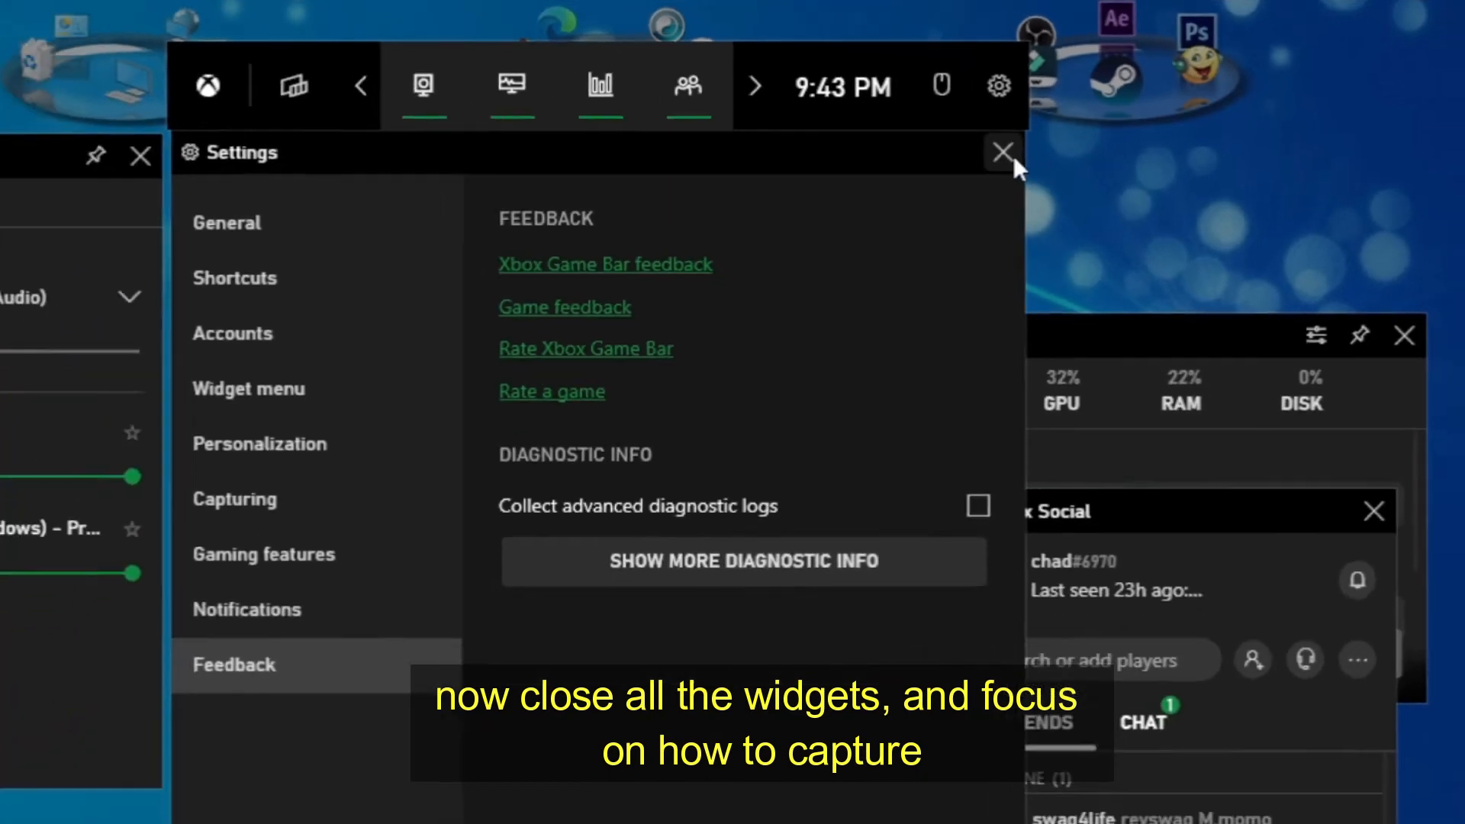
# Close Settings and the other widgets, leaving only the Capture widget
pyautogui.click(1003, 152)
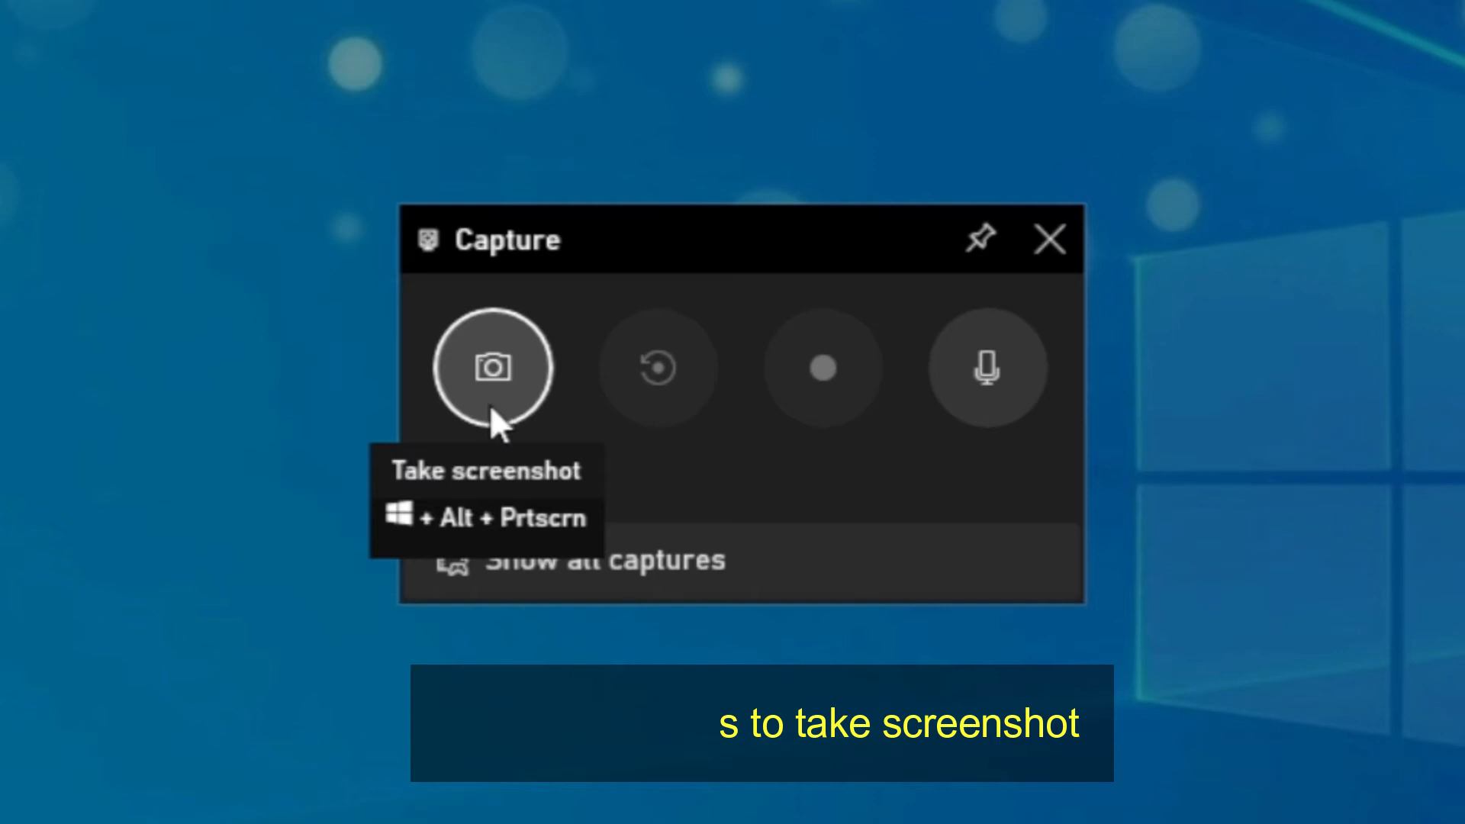
pyautogui.moveTo(658, 367)
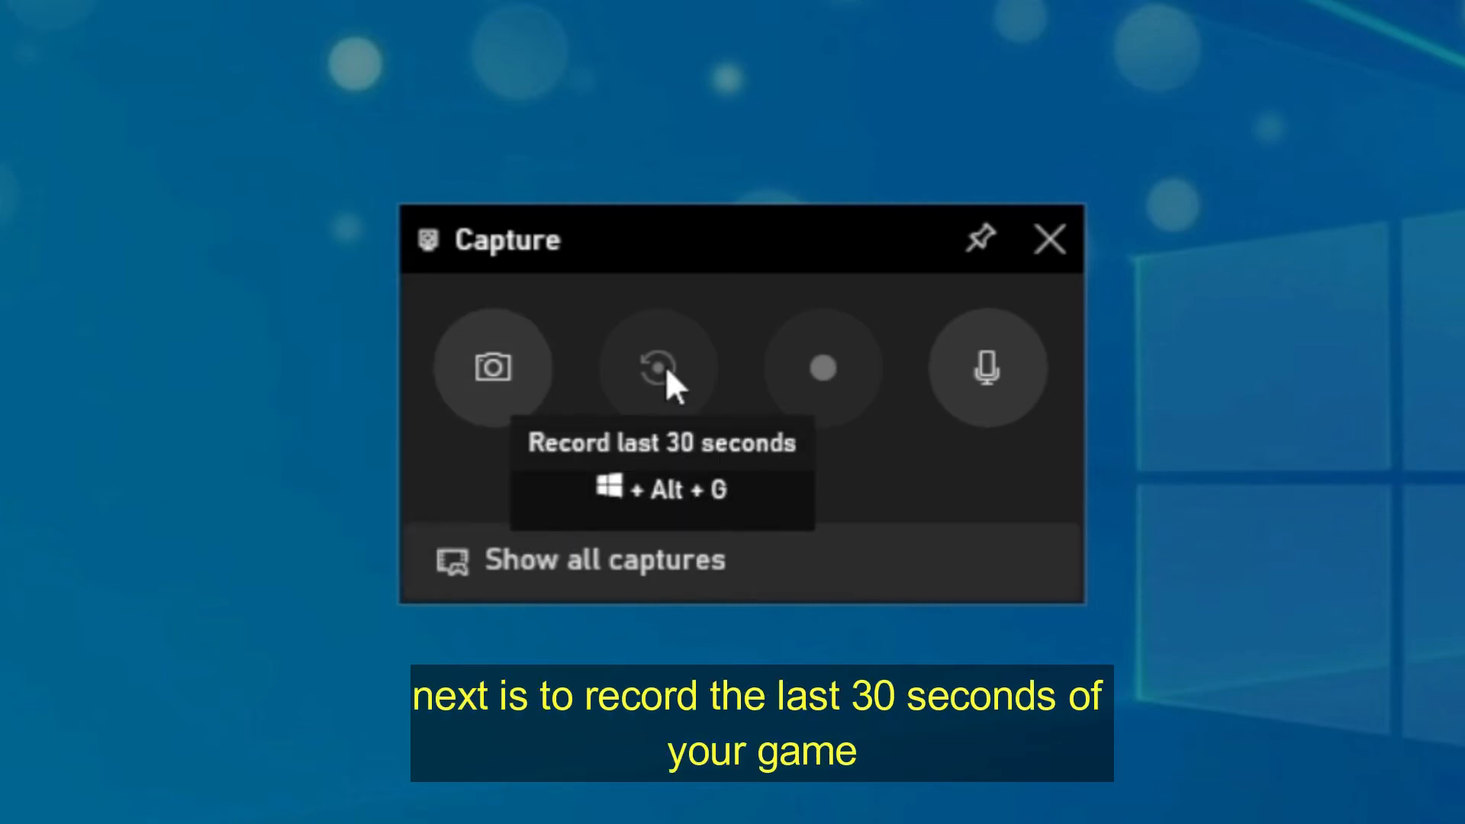
pyautogui.moveTo(836, 374)
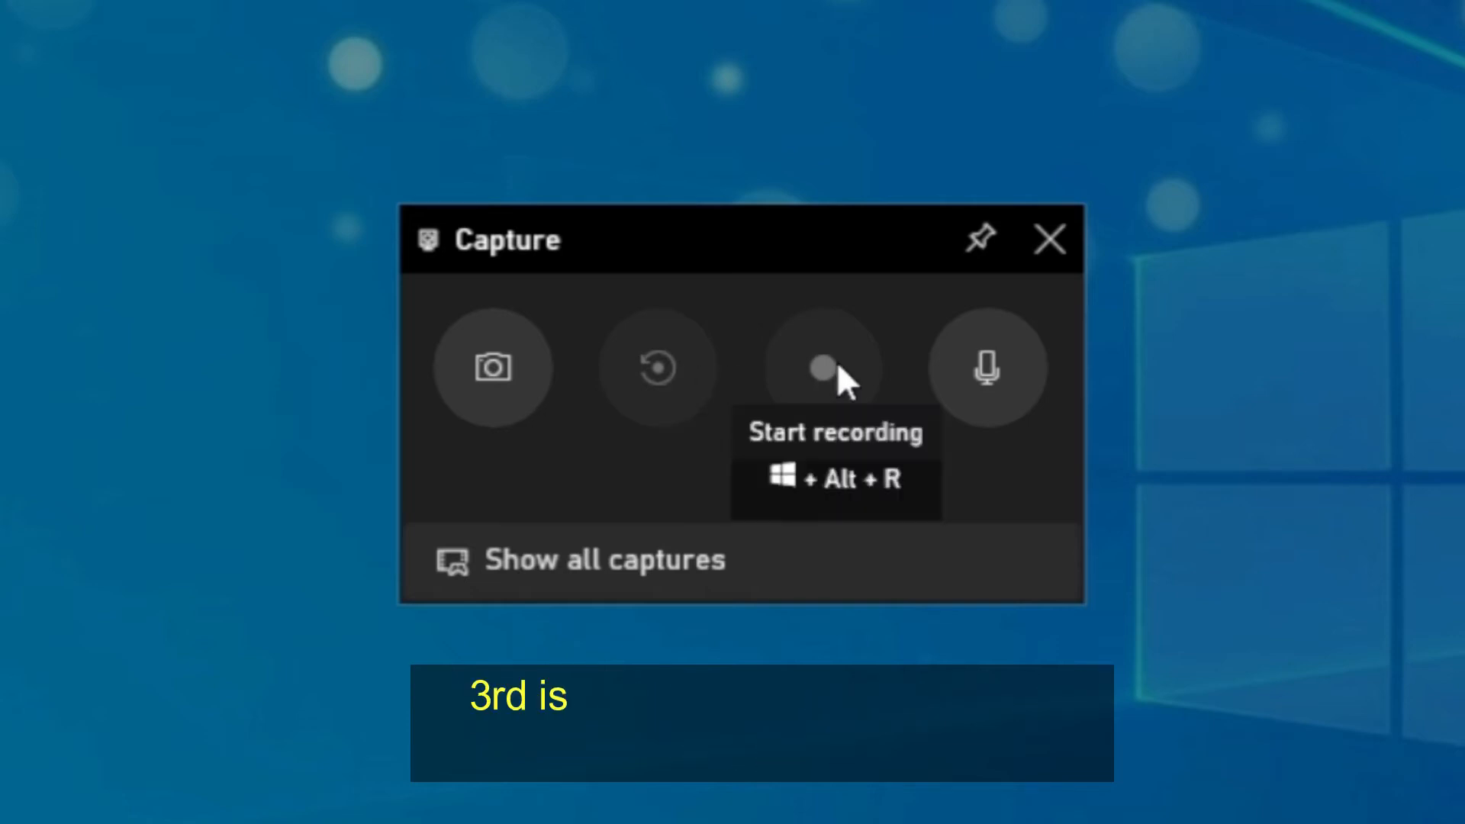
pyautogui.moveTo(983, 366)
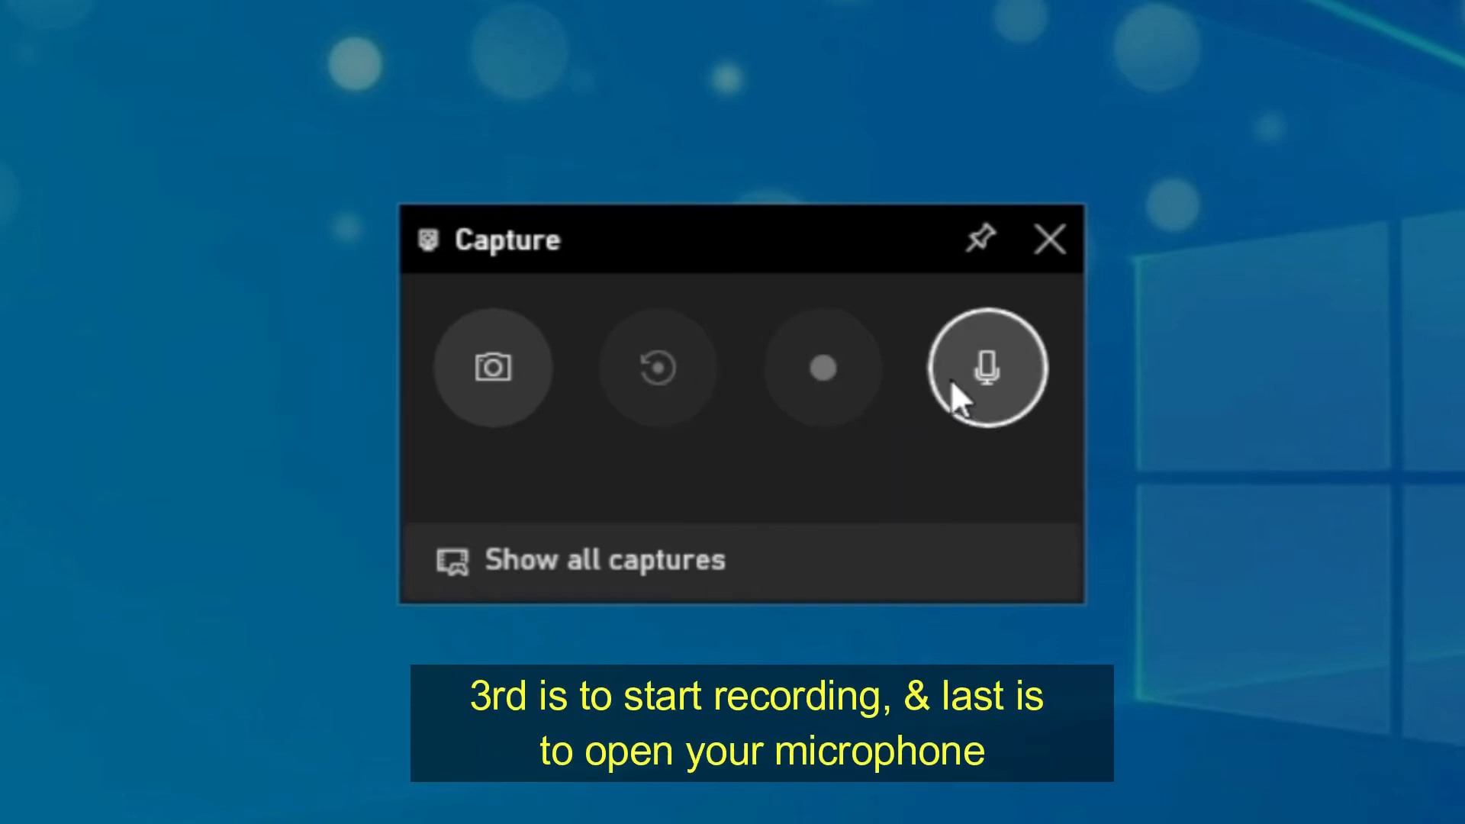
pyautogui.moveTo(985, 374)
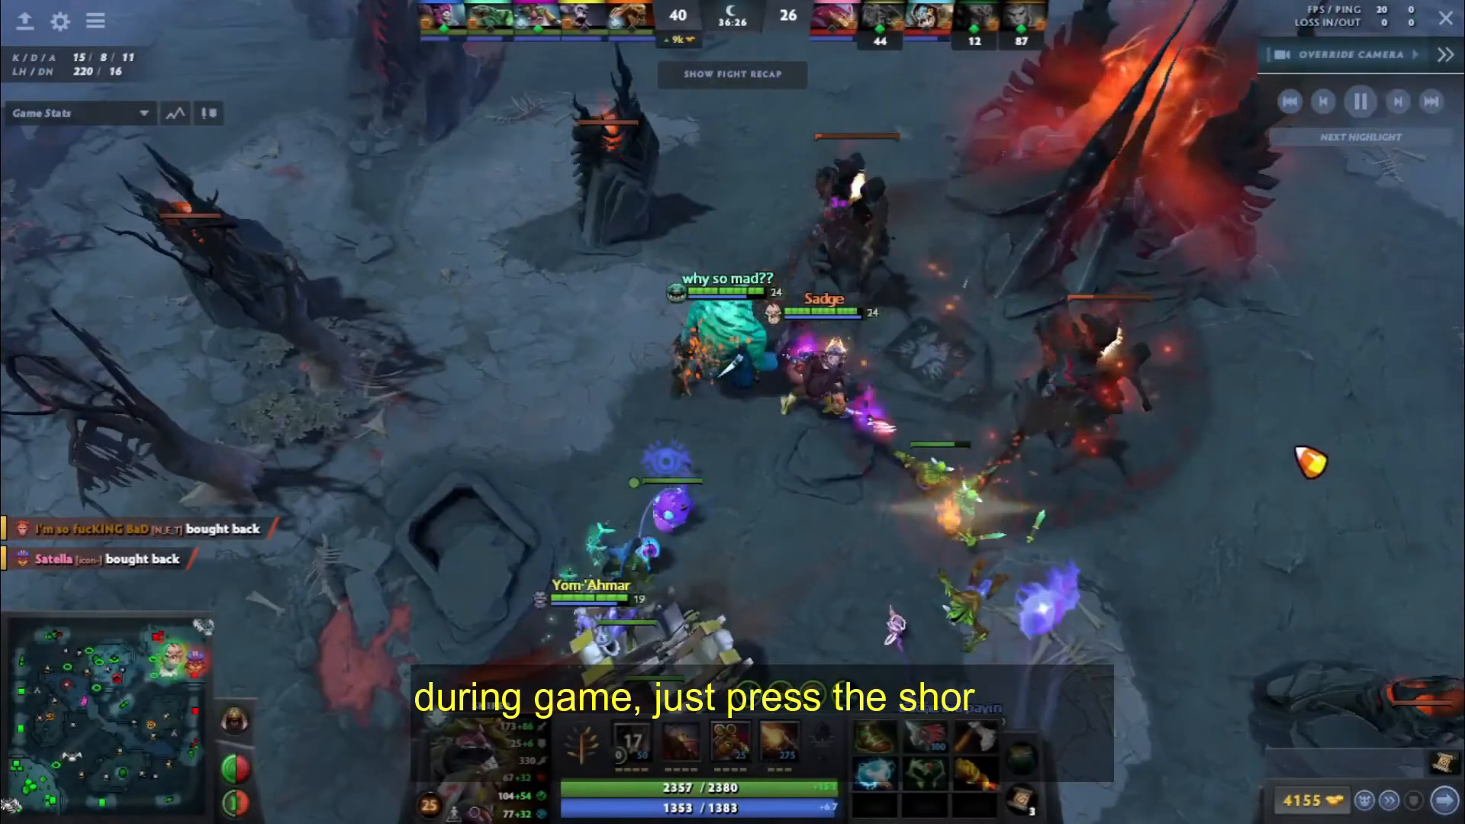
# Bring up Game Bar with Win+G in Dota 2 and start recording the match
pyautogui.press('Win+g')
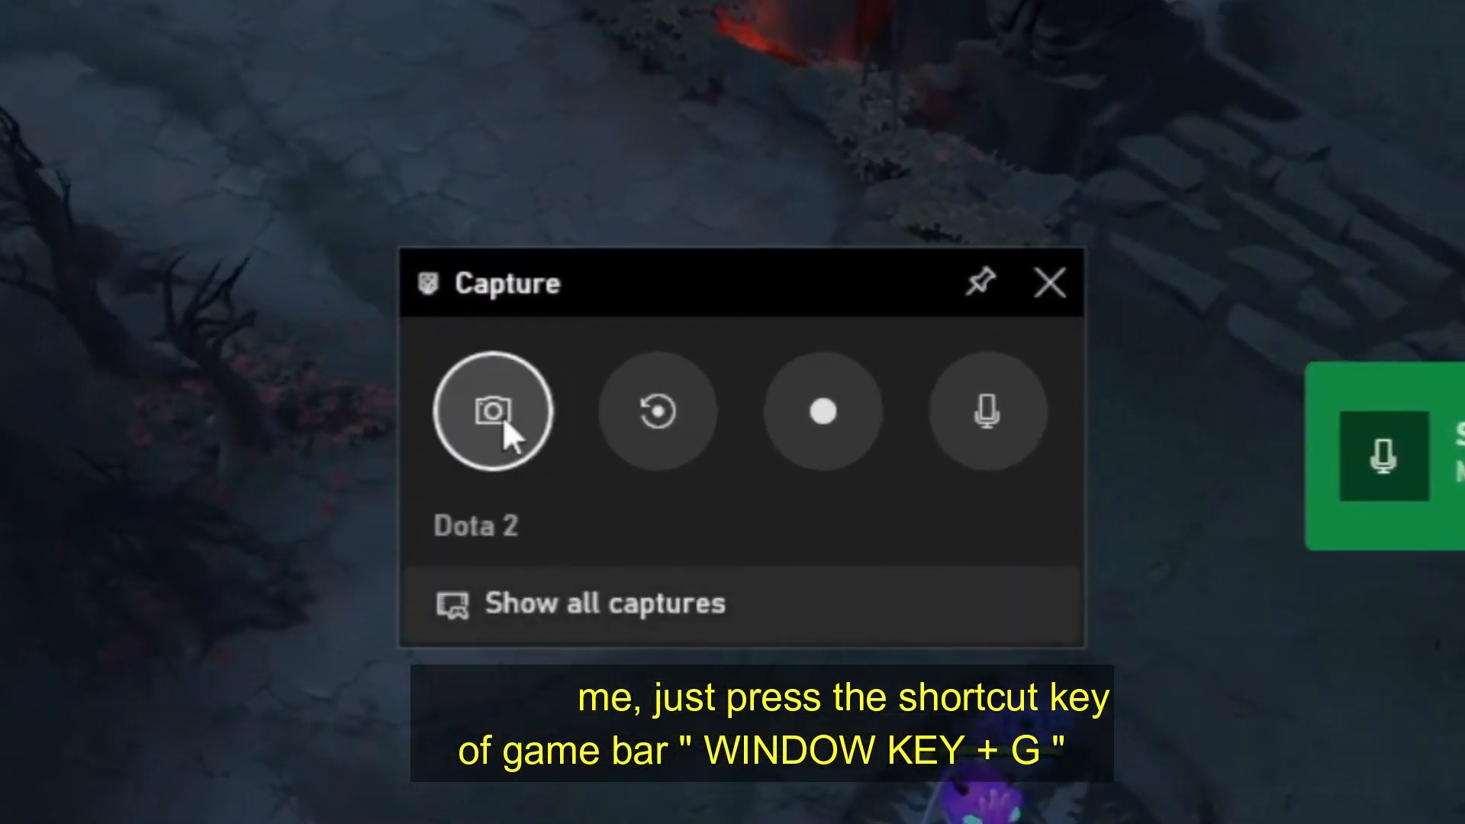
pyautogui.moveTo(495, 409)
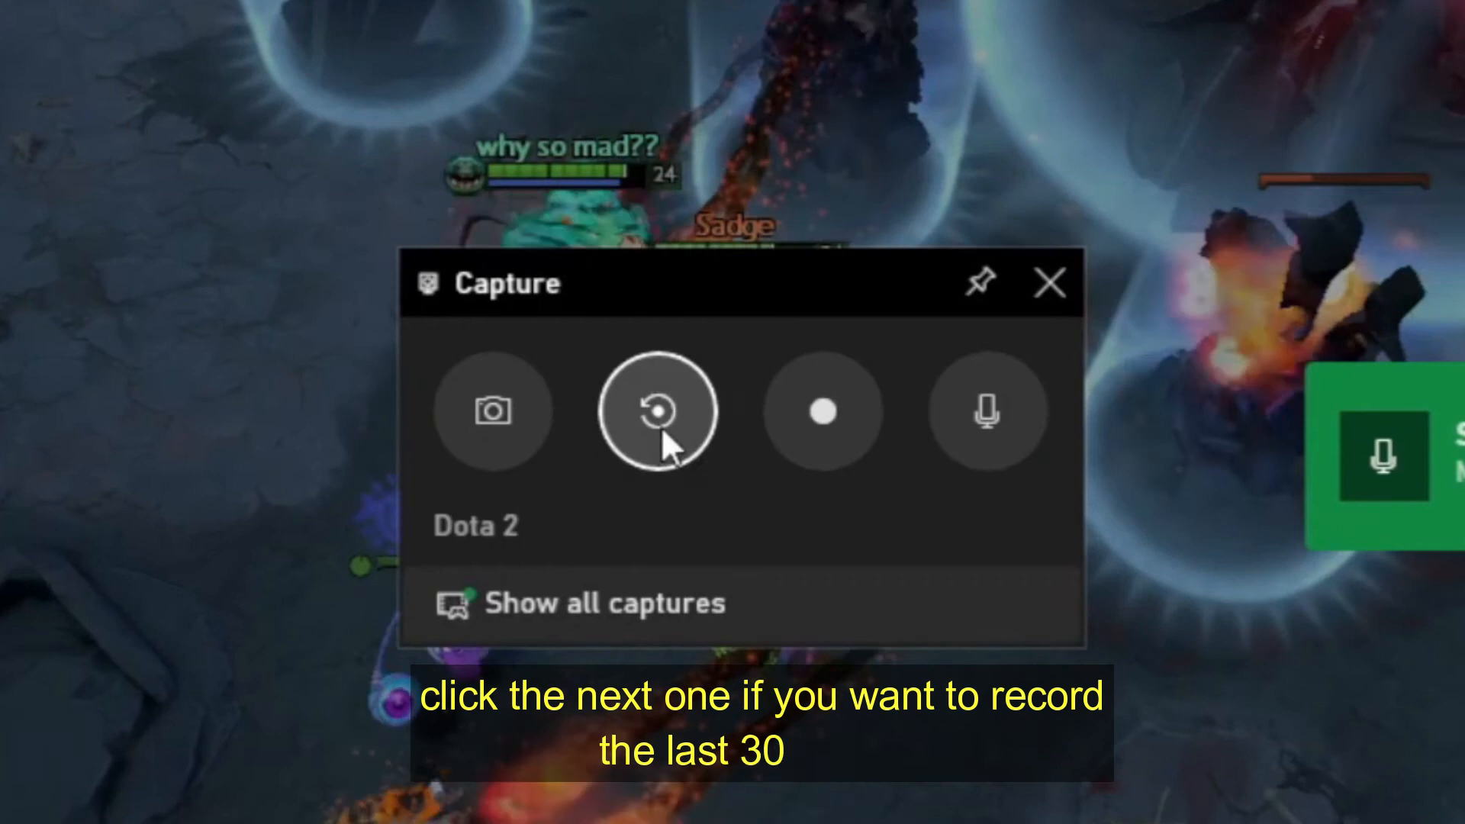
pyautogui.moveTo(661, 412)
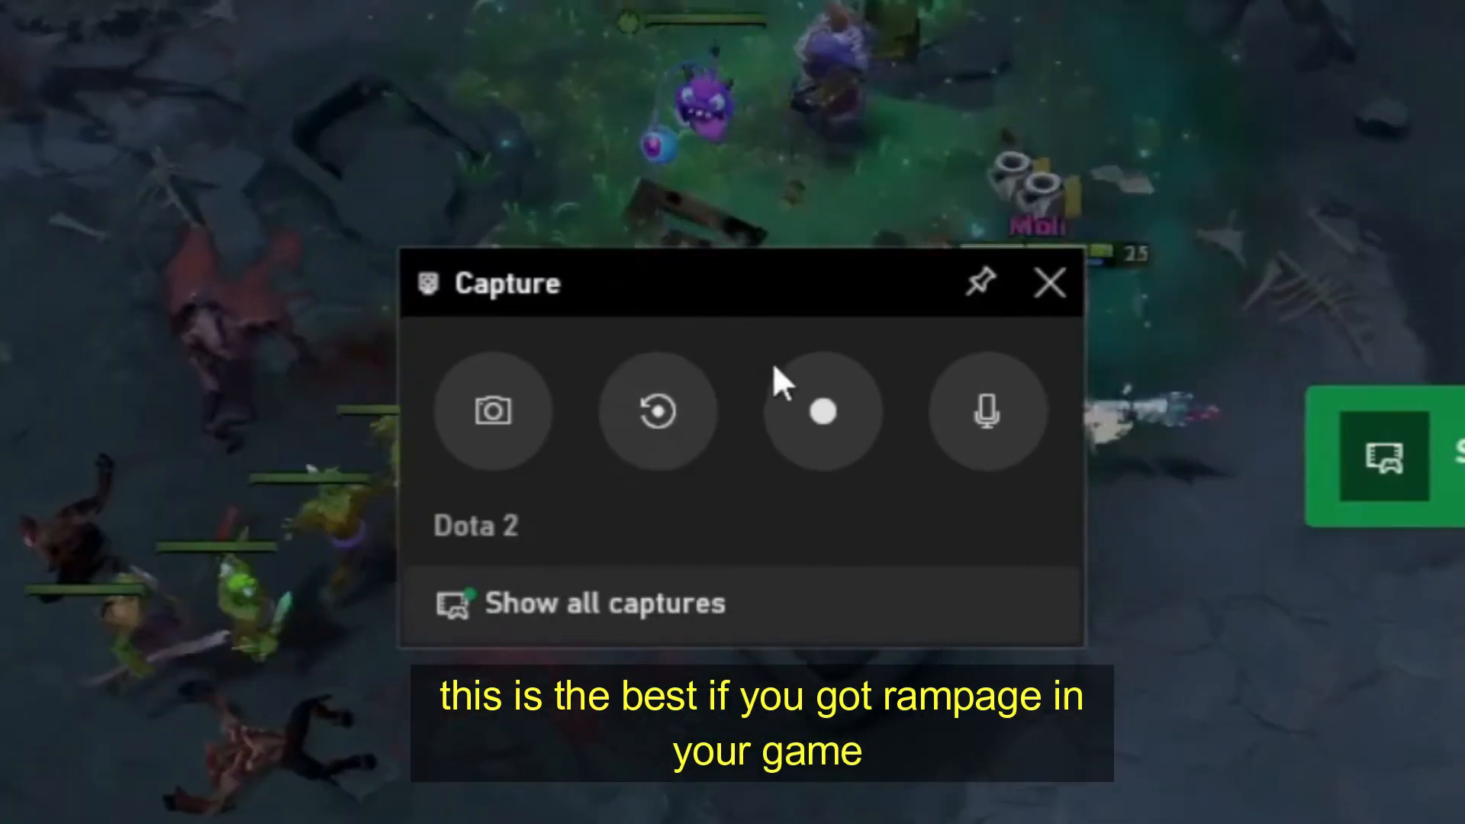
pyautogui.moveTo(822, 411)
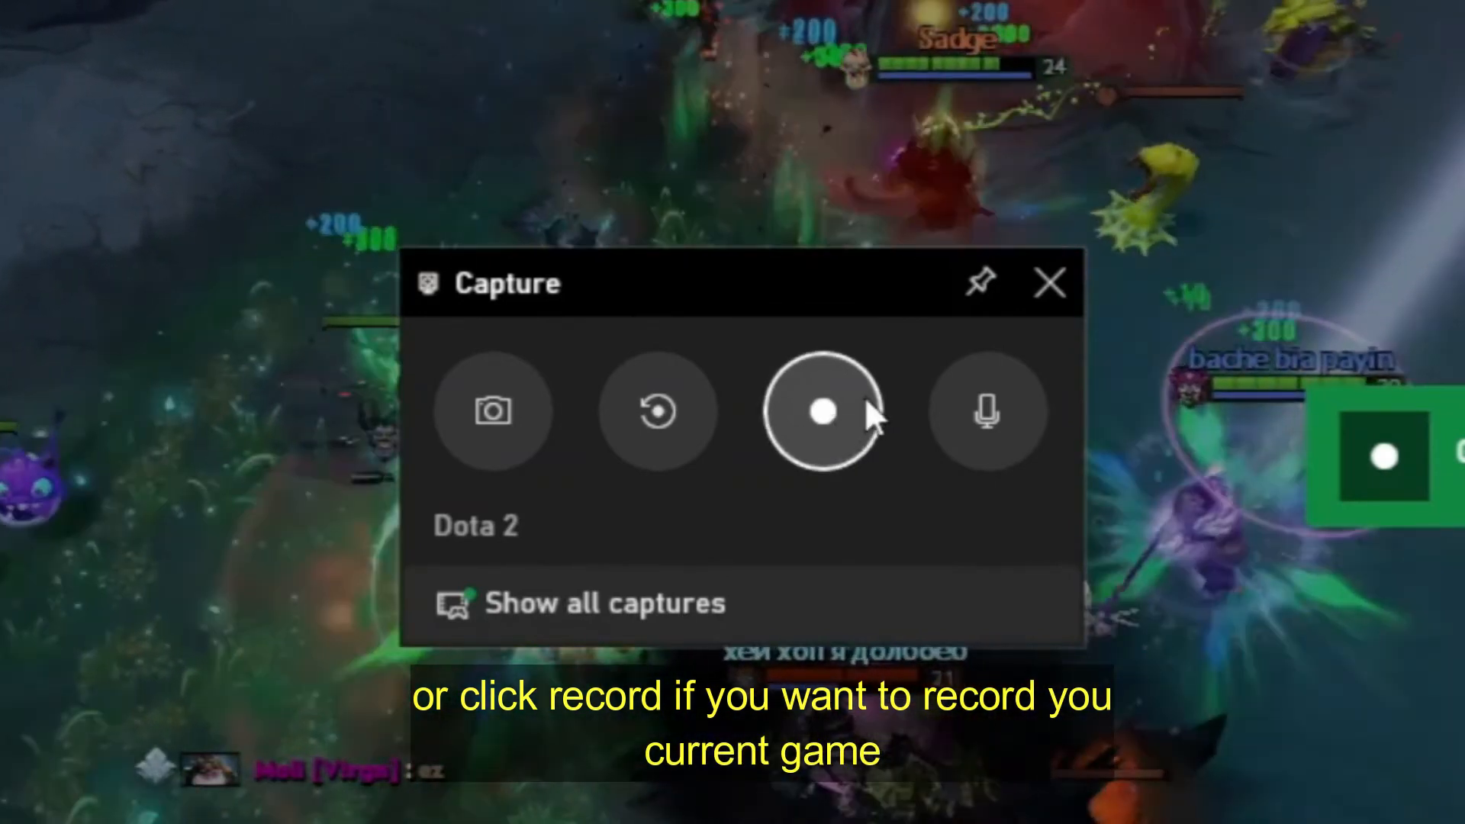
pyautogui.click(823, 412)
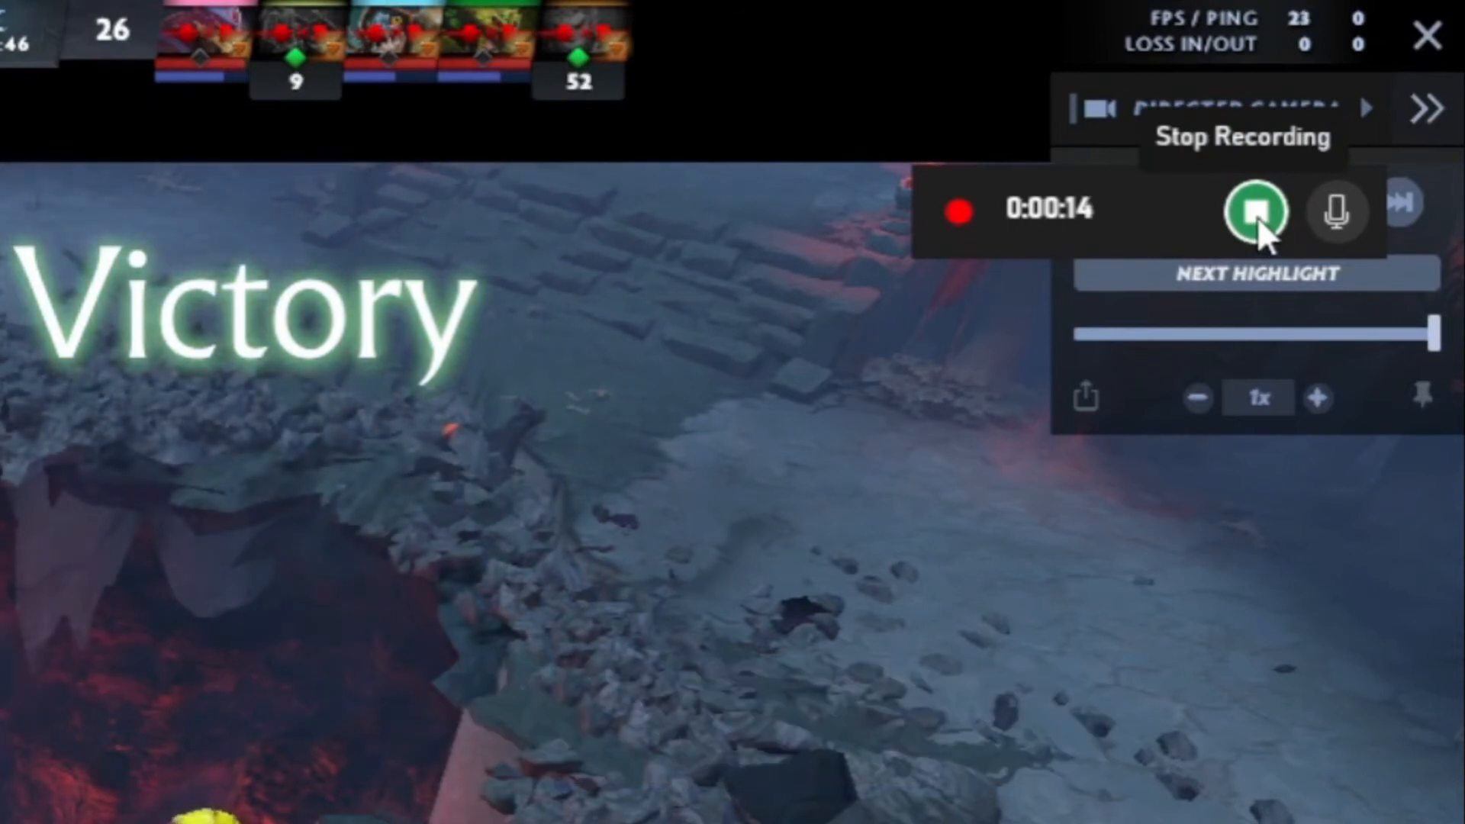
# Stop the recording so the clip saves, then reopen the overlay
pyautogui.click(1257, 209)
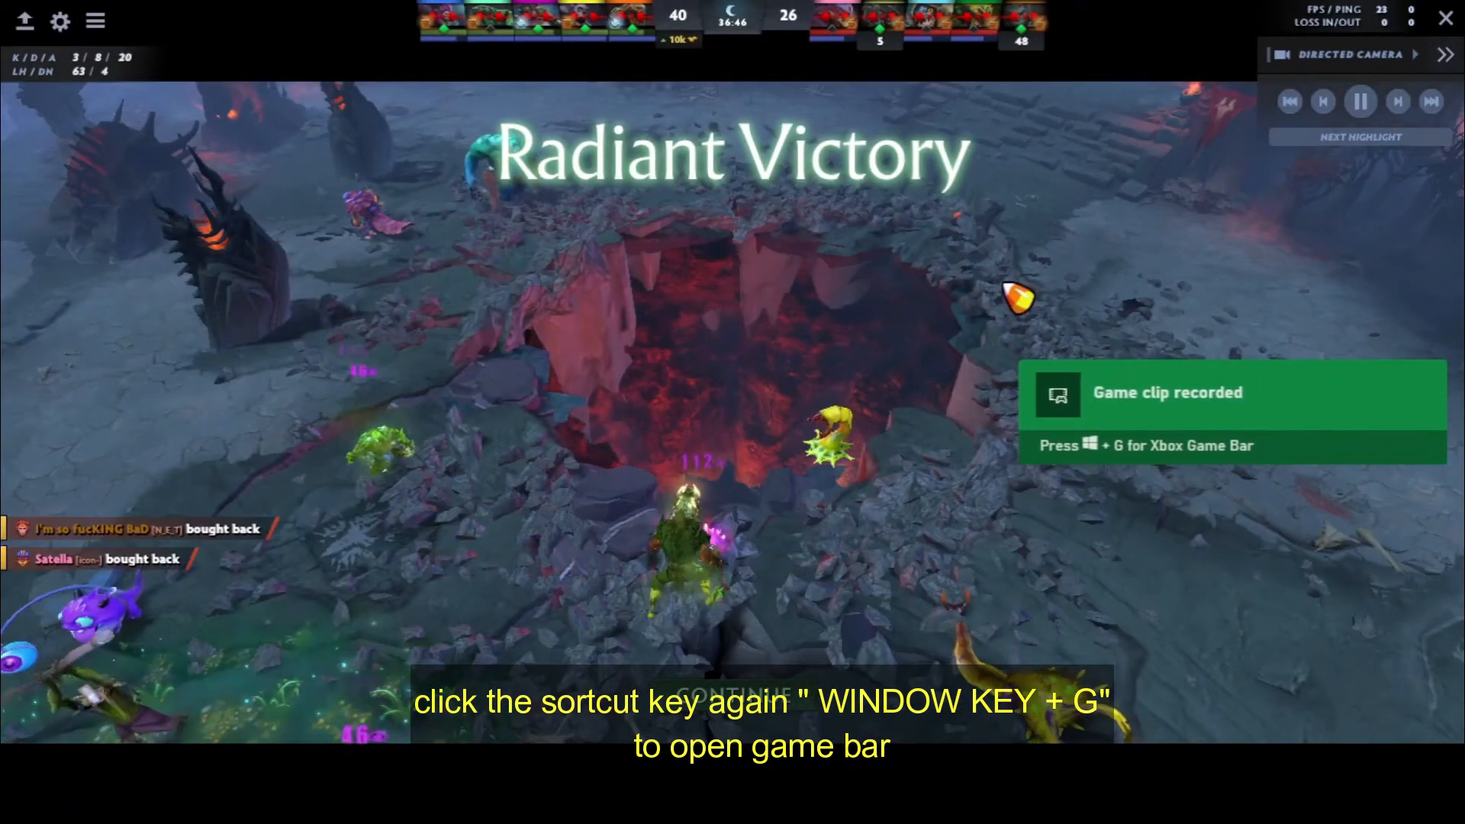
pyautogui.press('Win+G')
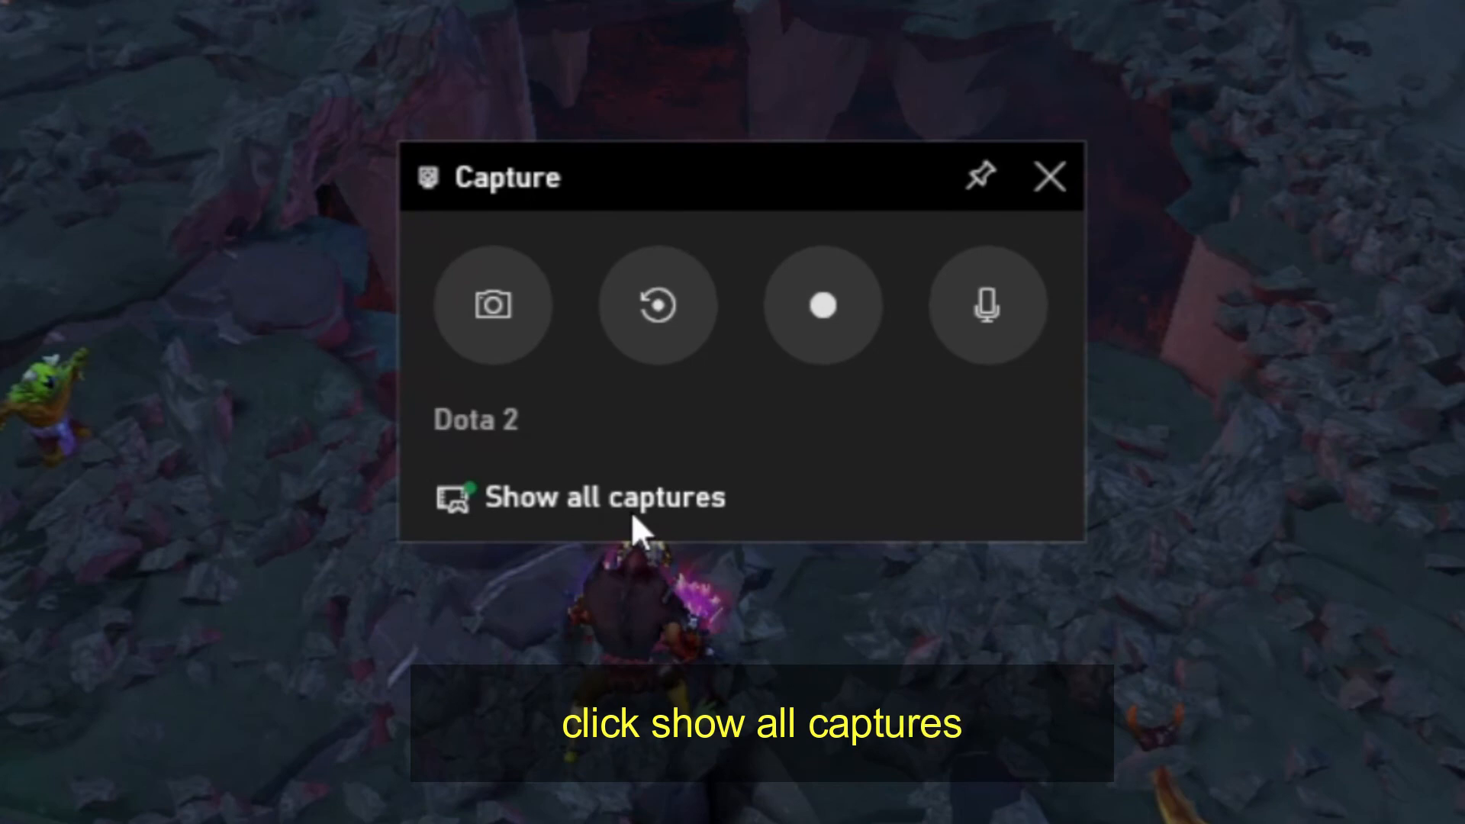
# Show all captures in the Gallery and go to the captures folder
pyautogui.click(605, 497)
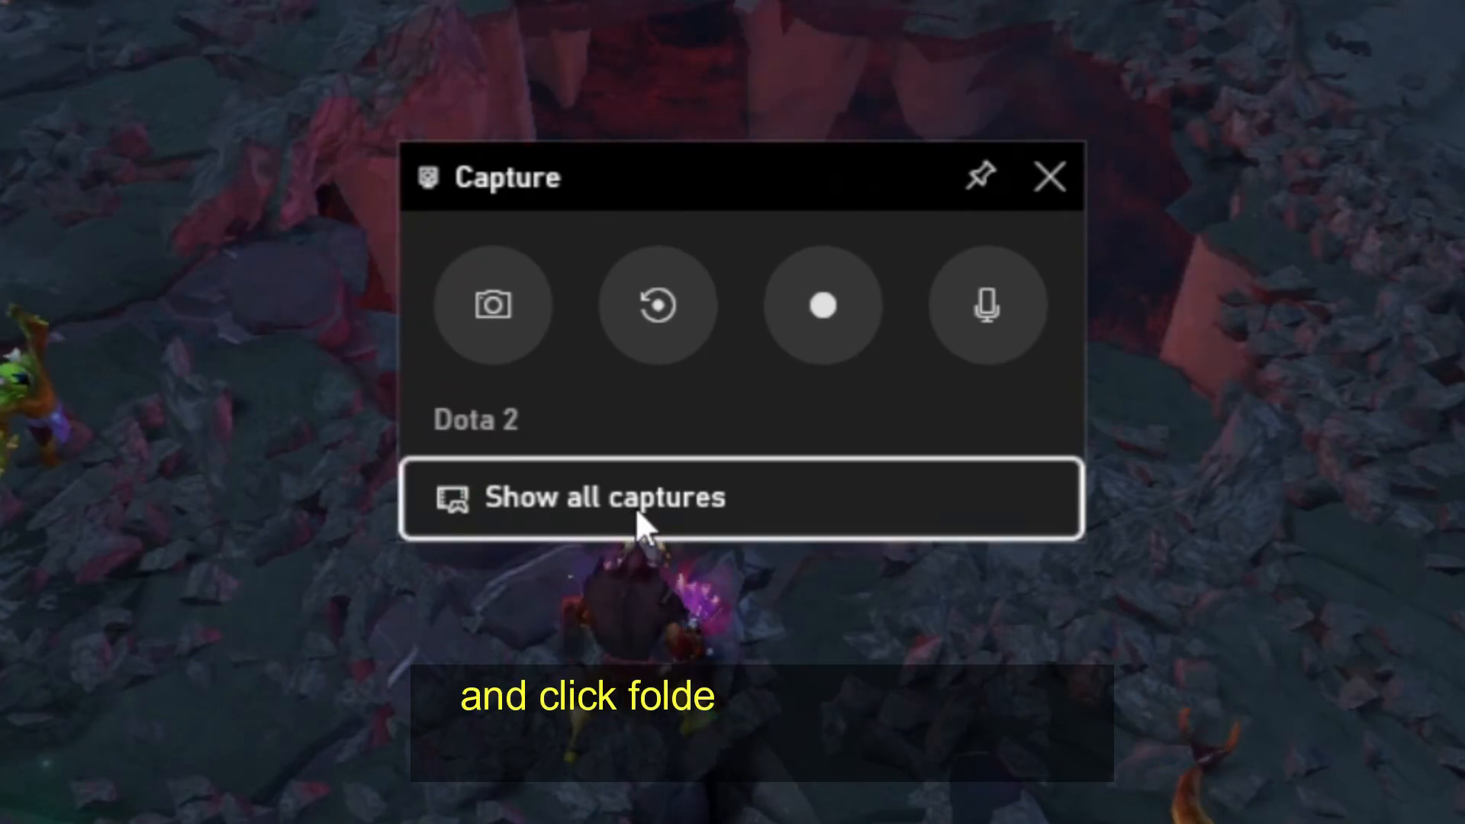
pyautogui.click(742, 497)
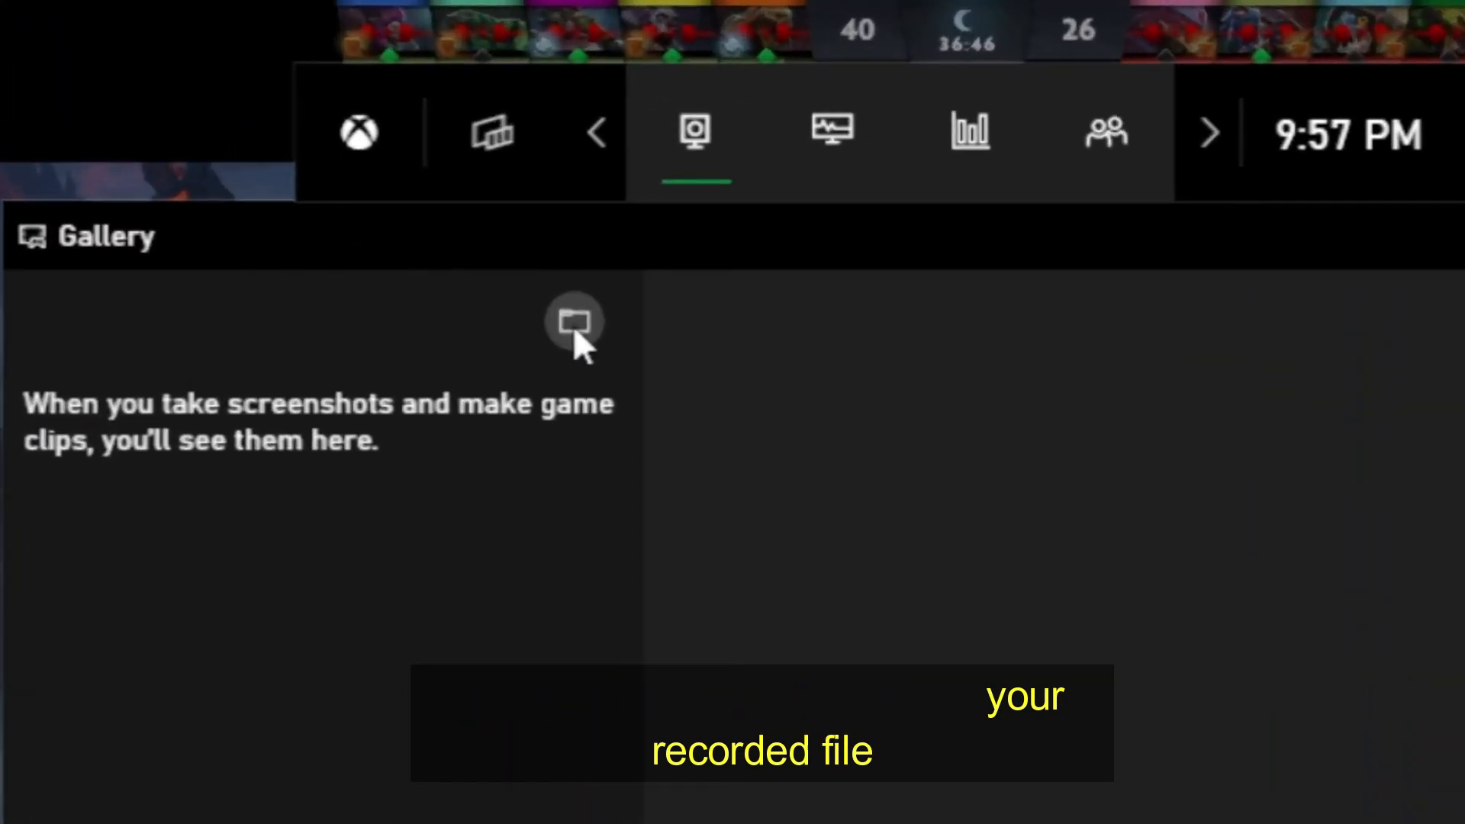
pyautogui.click(574, 324)
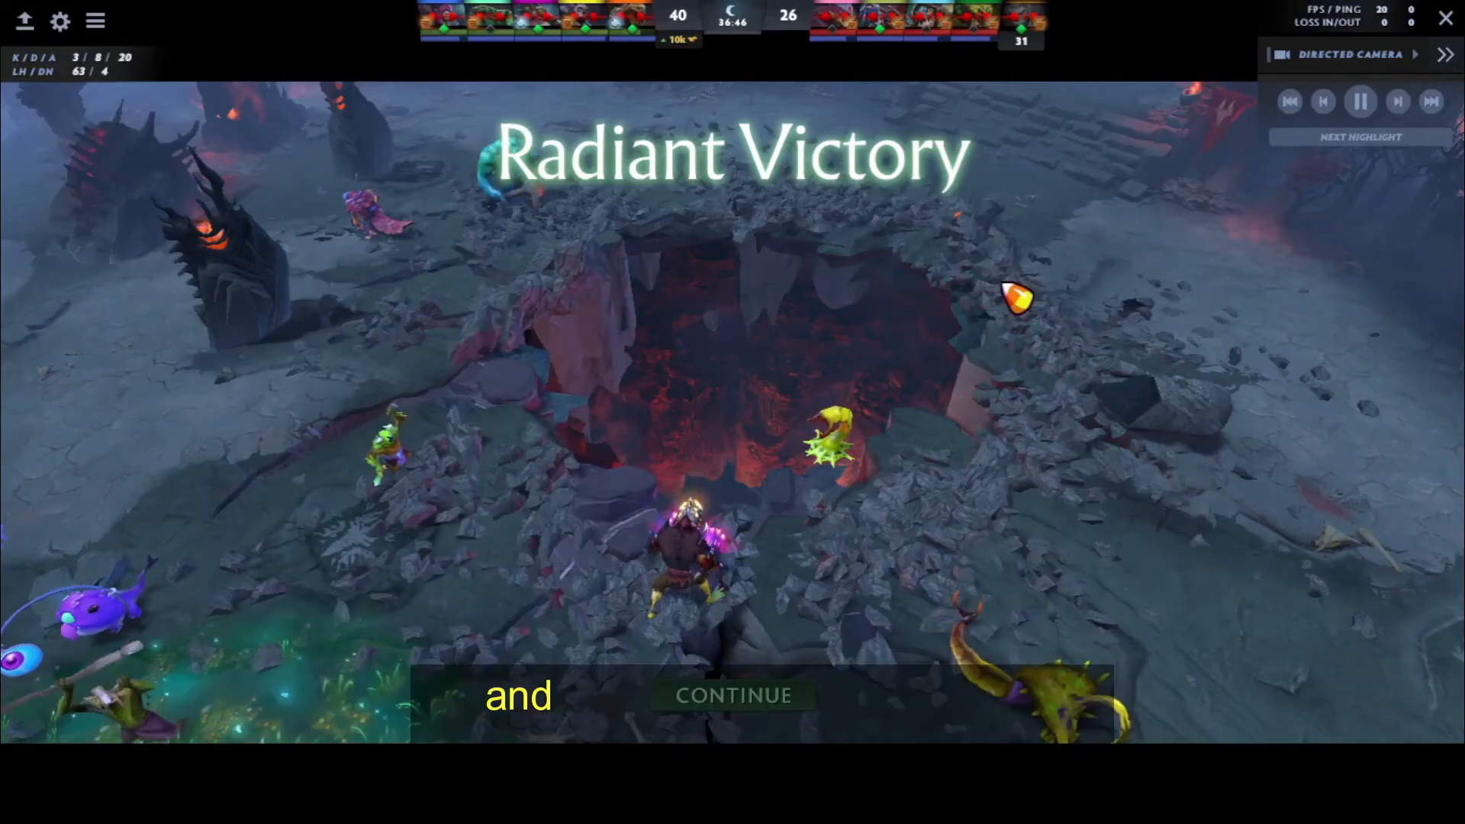
# View the Dota 2 screenshot PNG in the Captures folder
pyautogui.click(607, 802)
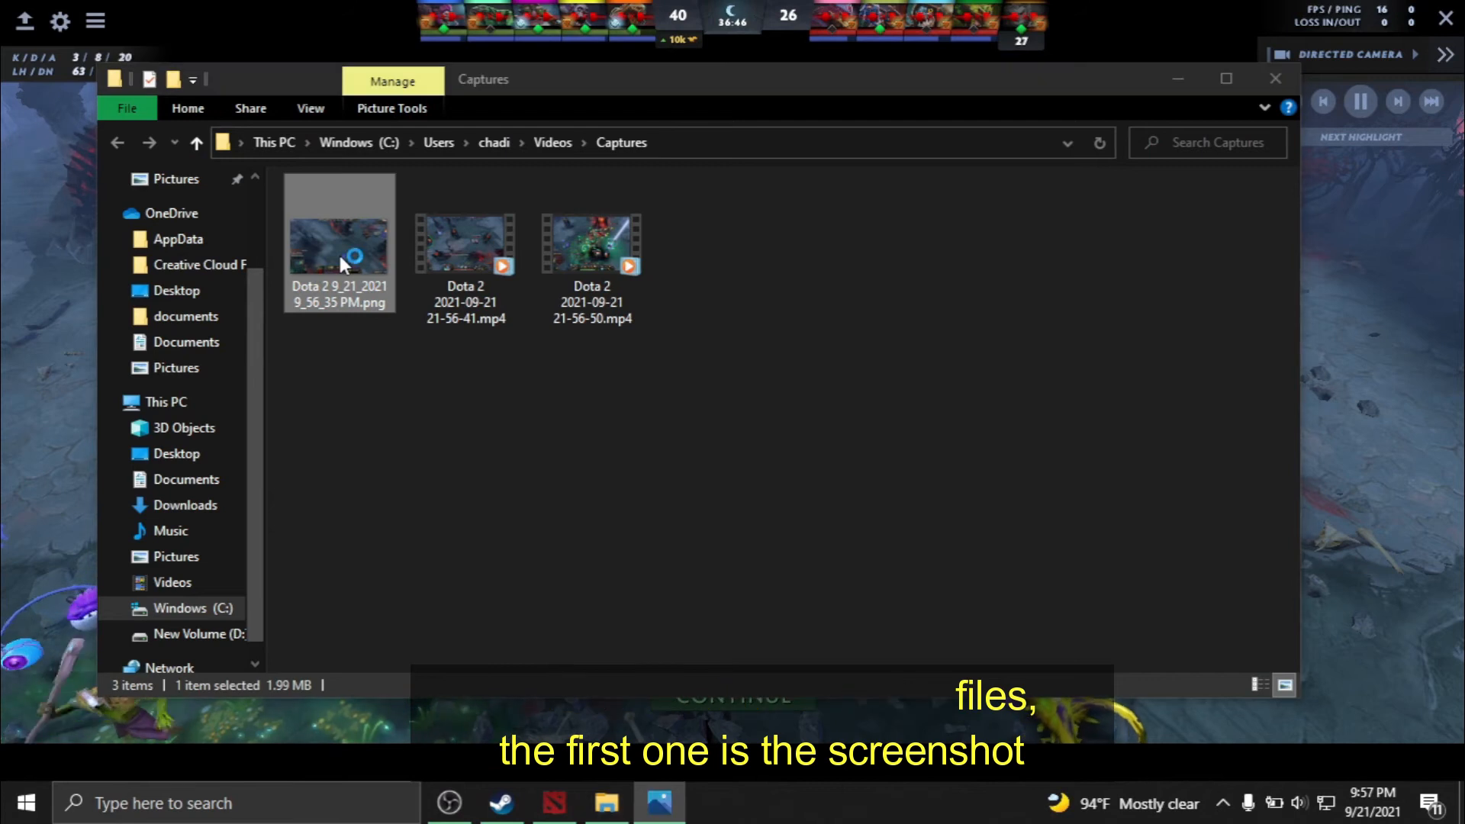
pyautogui.doubleClick(339, 246)
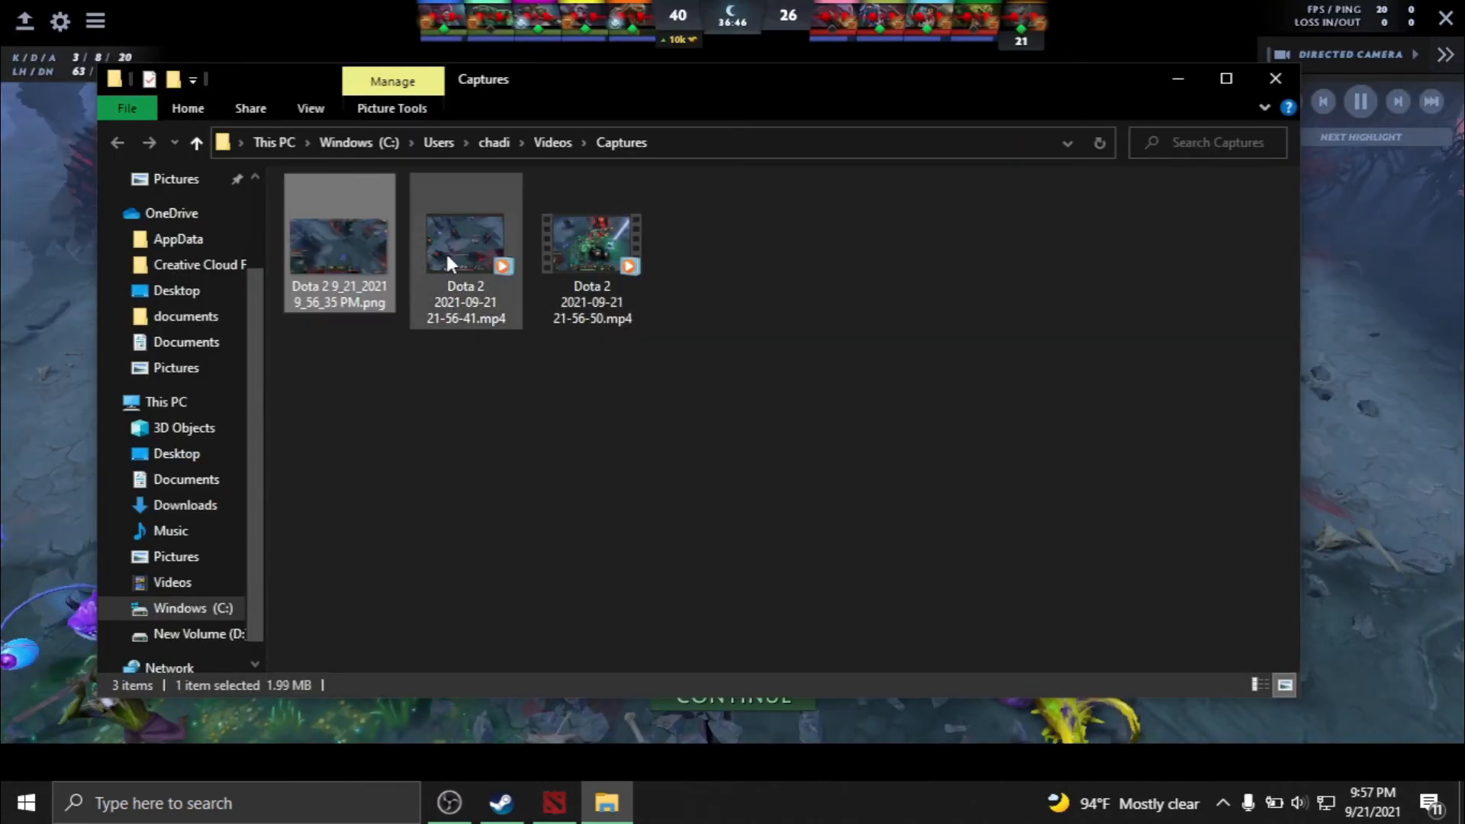
pyautogui.moveTo(465, 242)
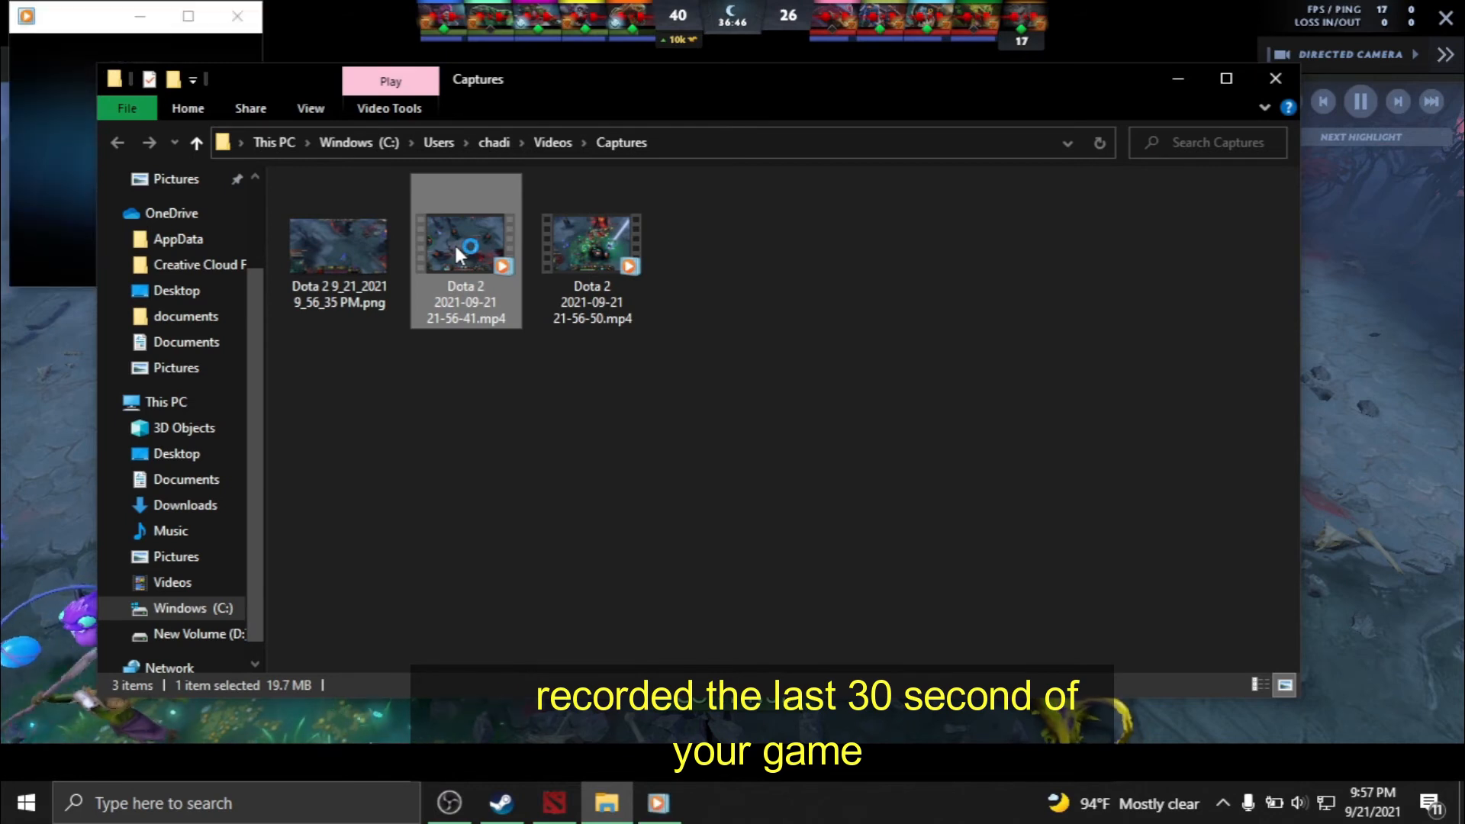
# Play the last-30-seconds clip and the clip recorded during the match
pyautogui.doubleClick(464, 241)
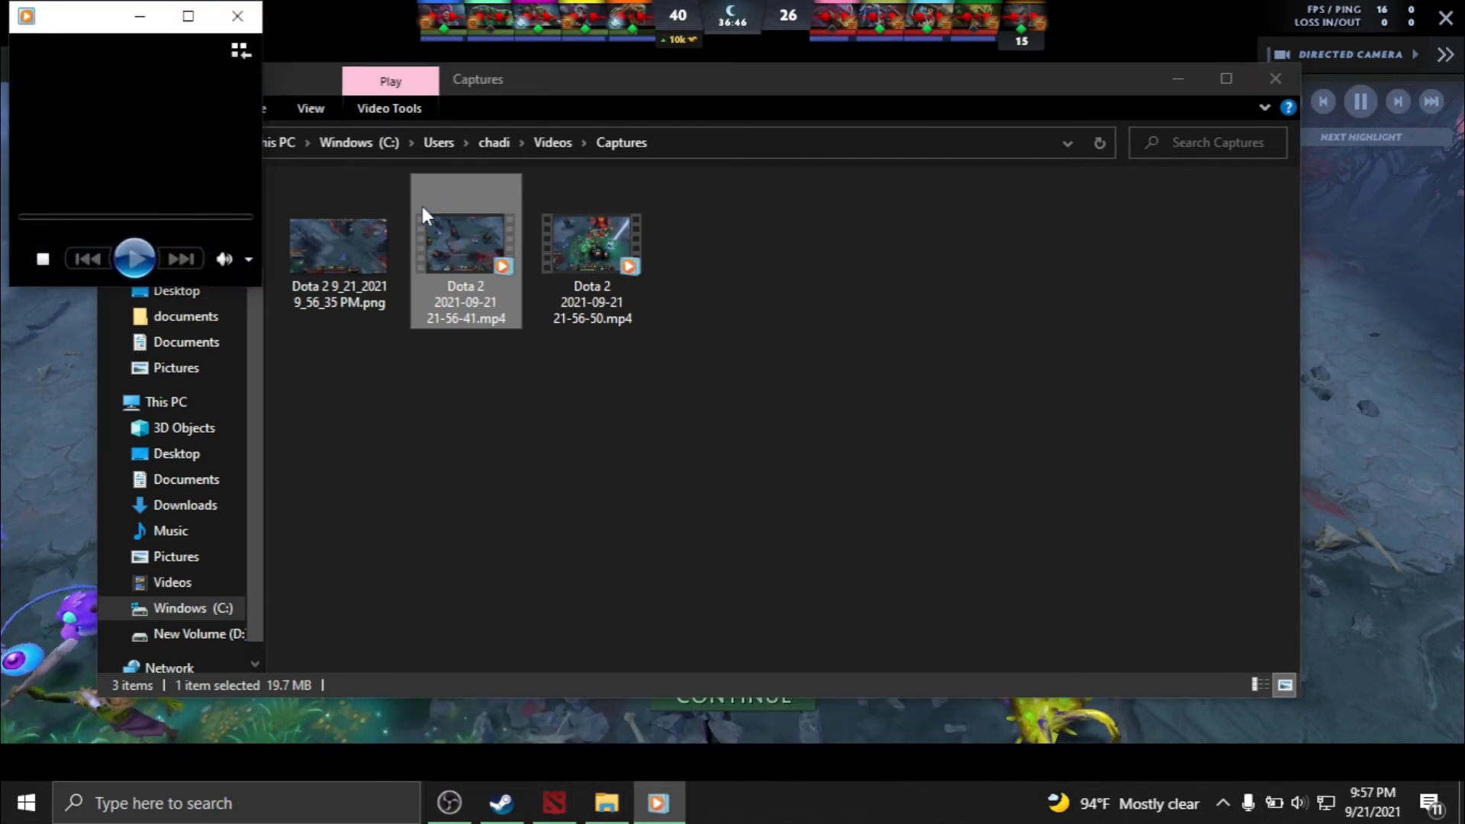
pyautogui.doubleClick(465, 241)
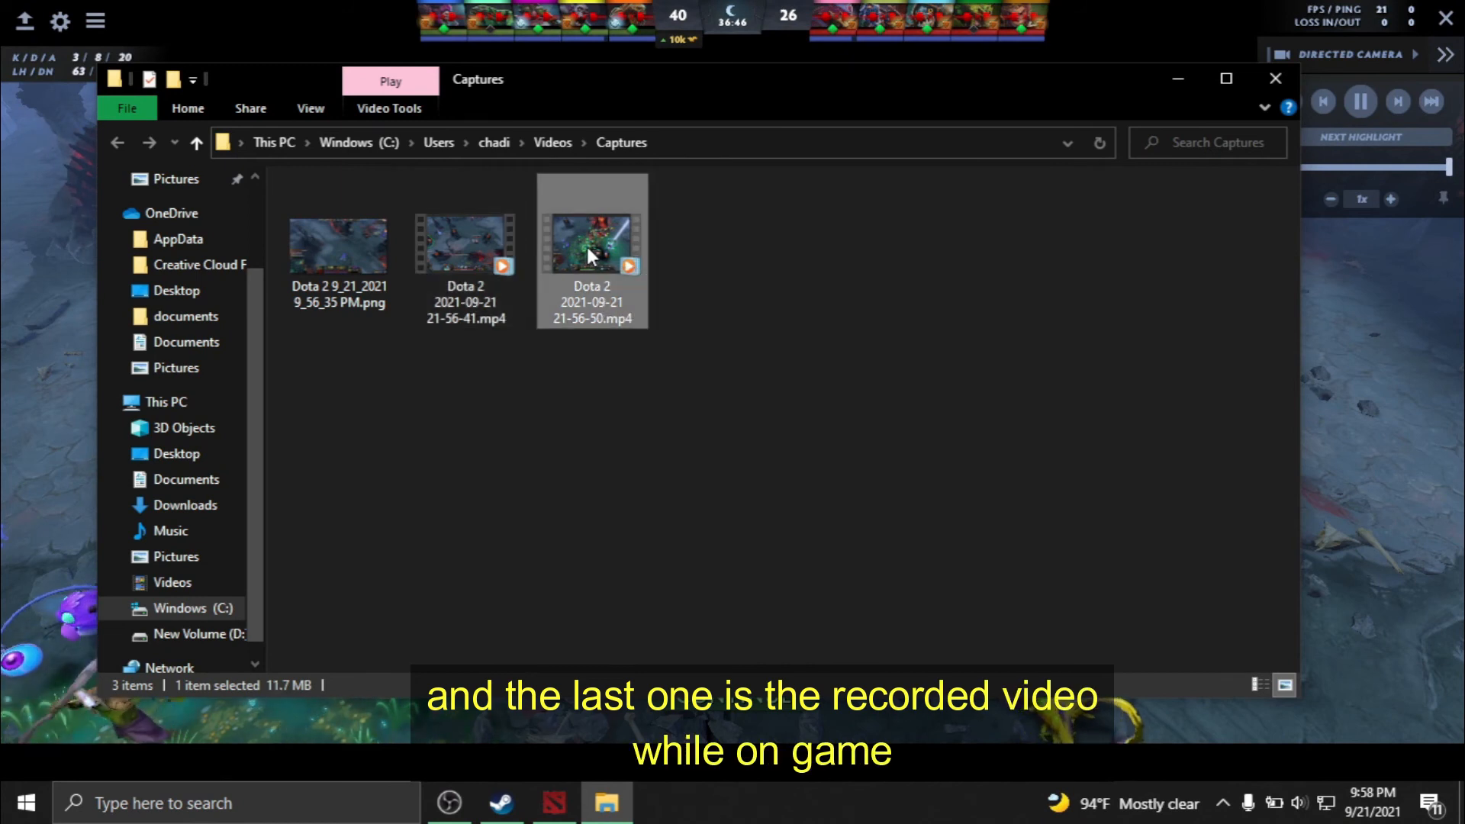
pyautogui.doubleClick(591, 245)
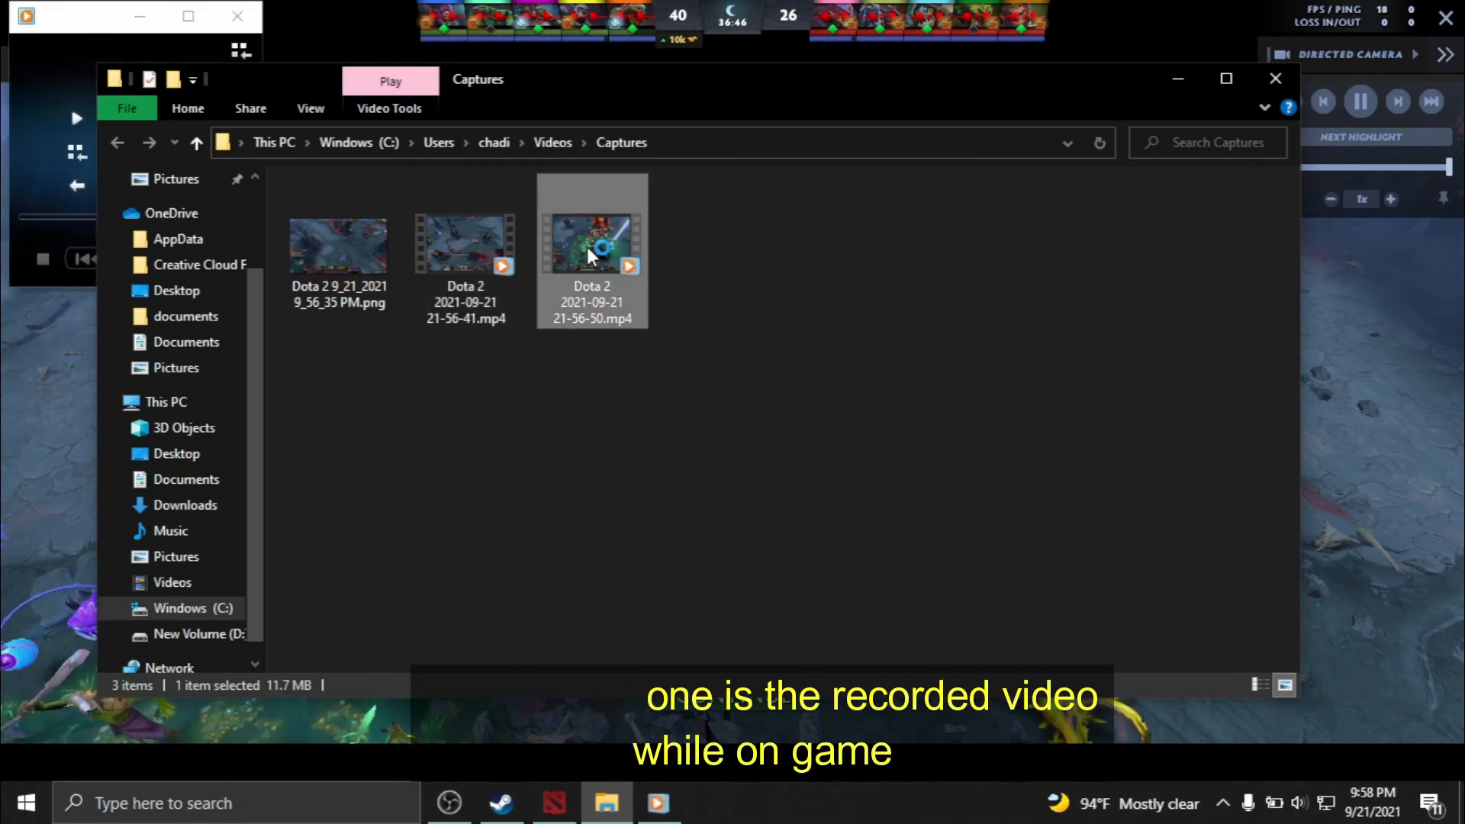